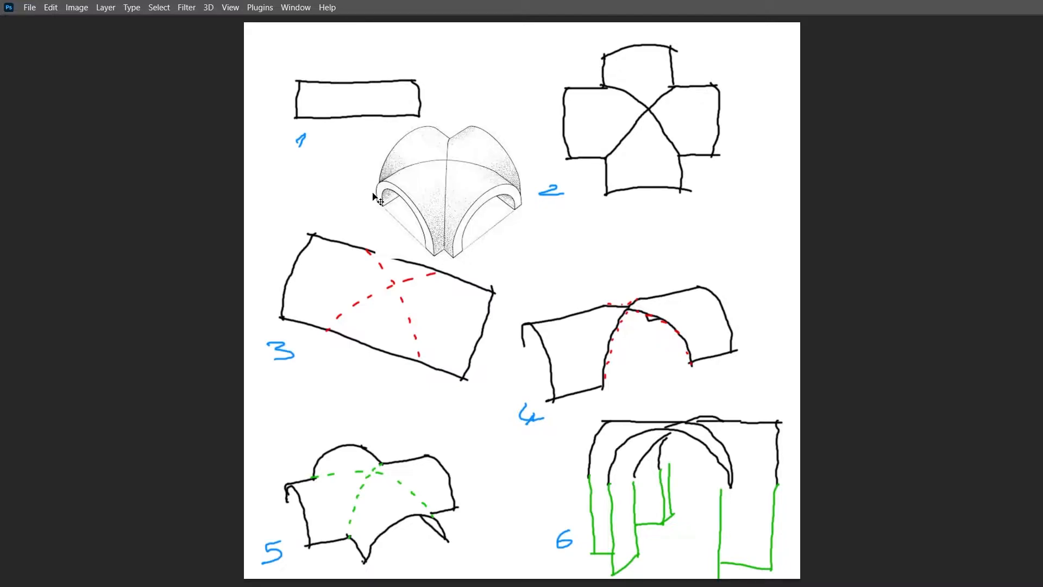
mouse_move(452, 200)
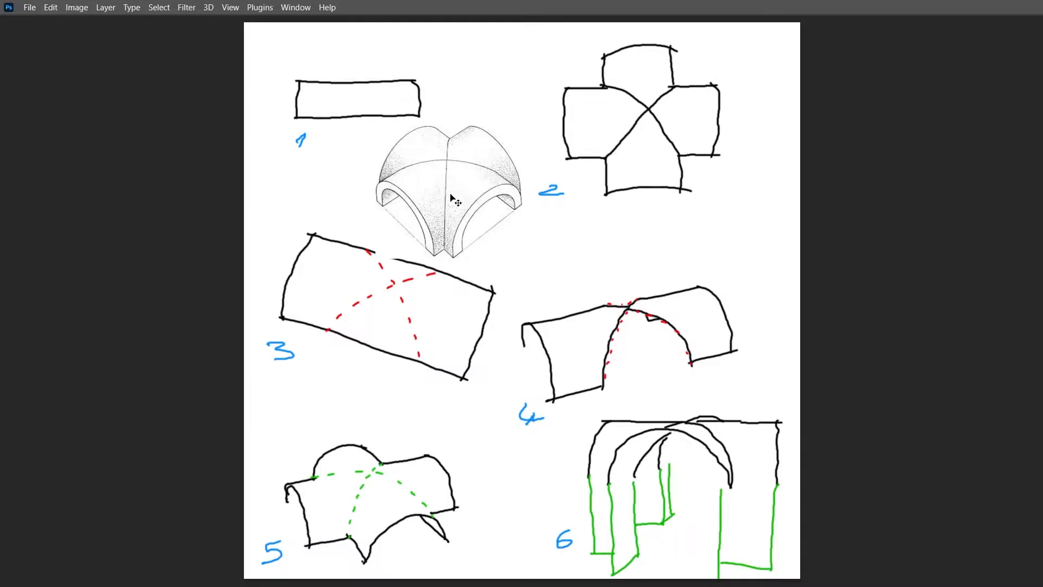
mouse_move(396, 246)
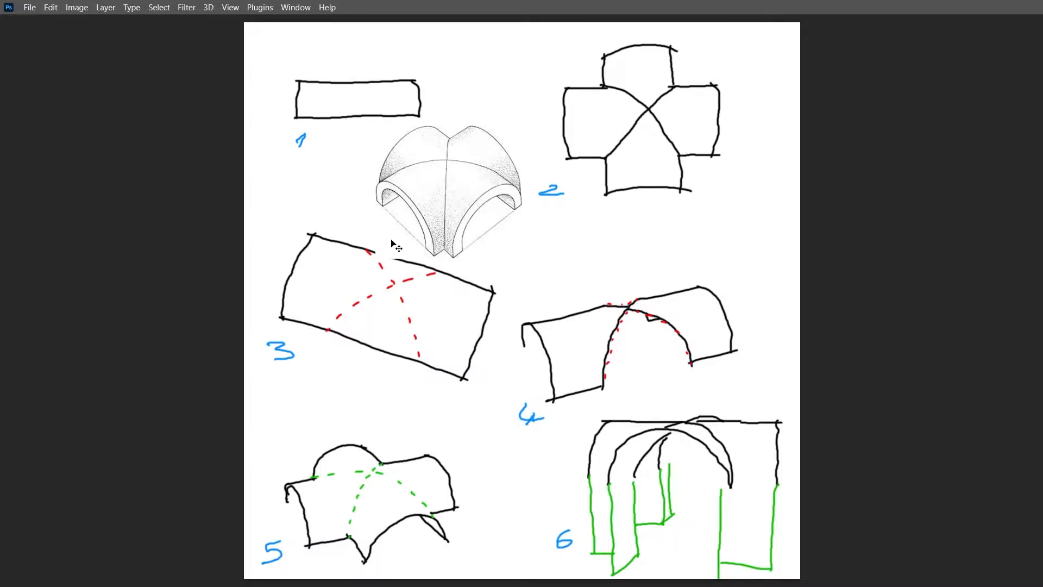
mouse_move(387, 242)
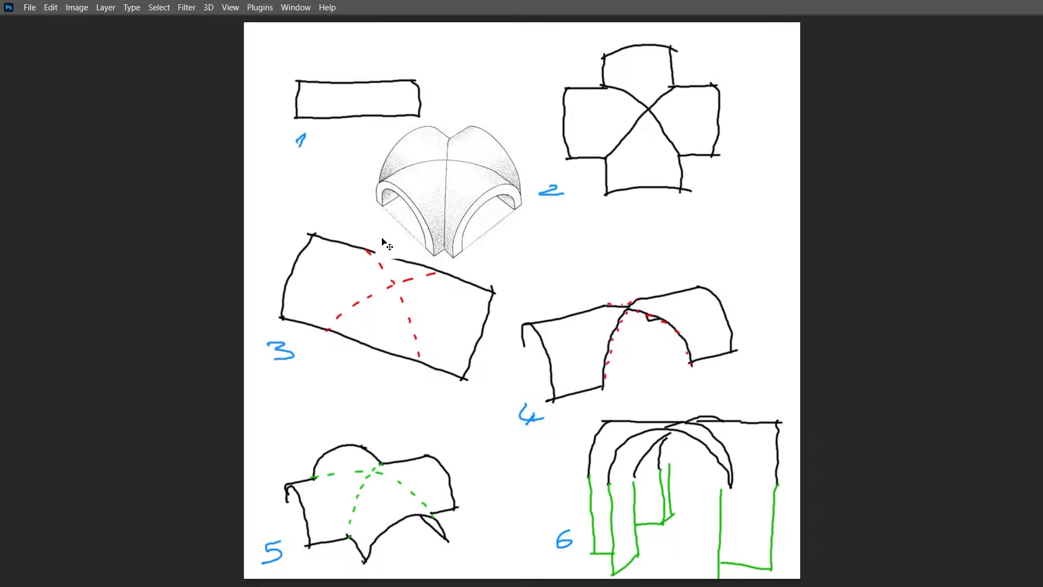
mouse_move(492, 152)
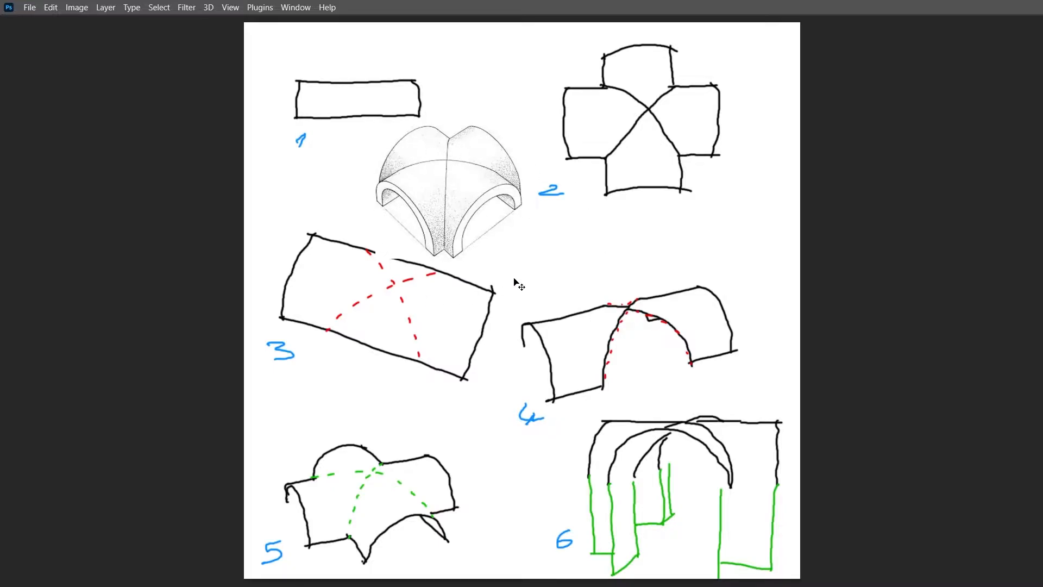
mouse_move(484, 126)
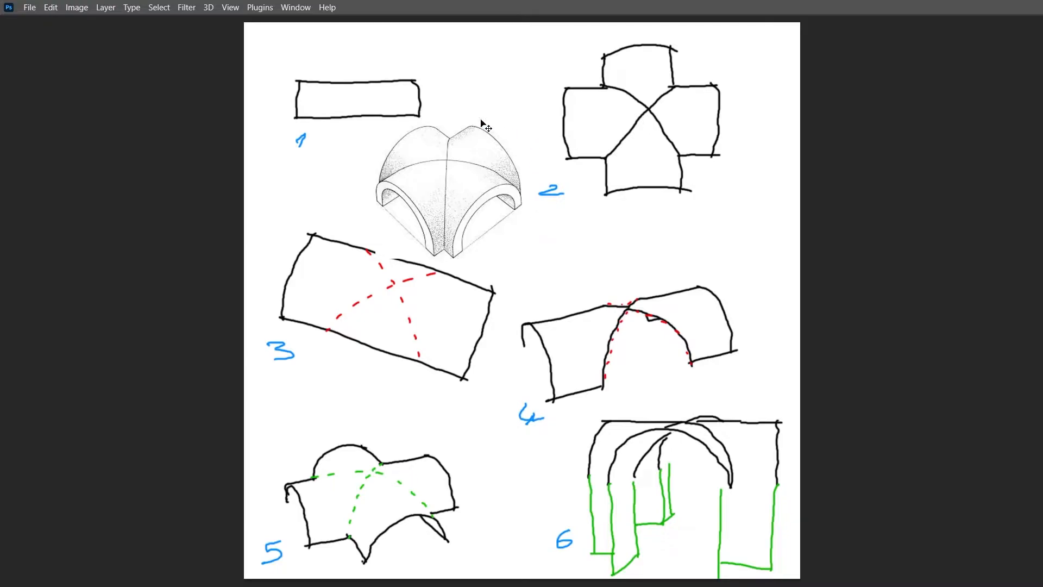
mouse_move(490, 262)
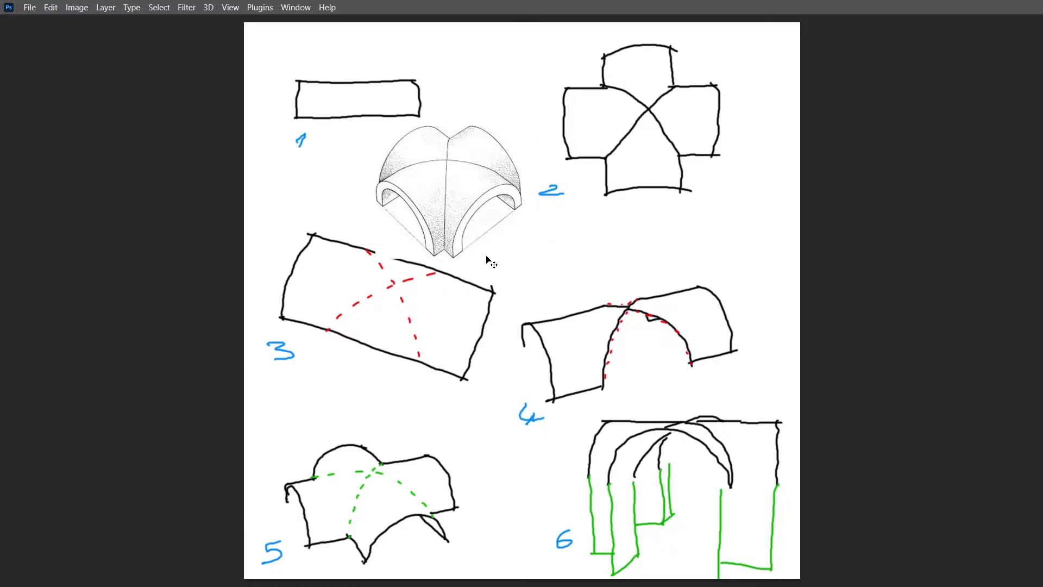
mouse_move(417, 269)
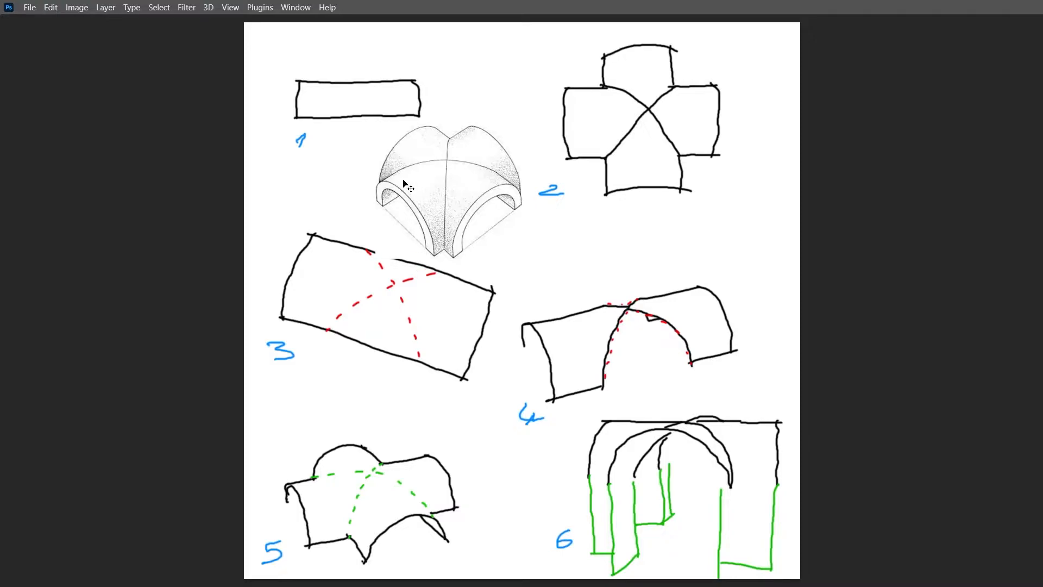
mouse_move(416, 198)
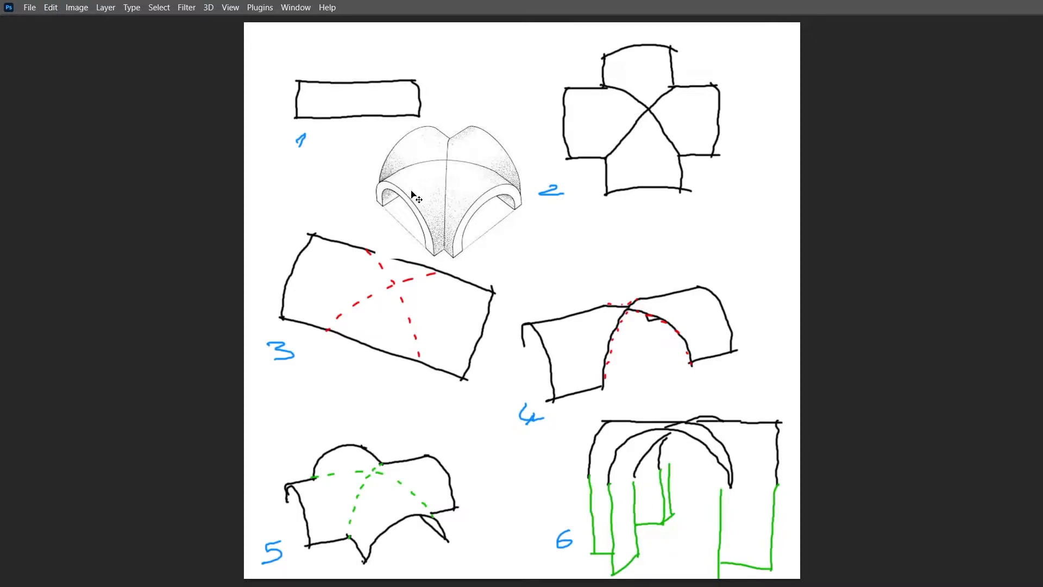
mouse_move(389, 228)
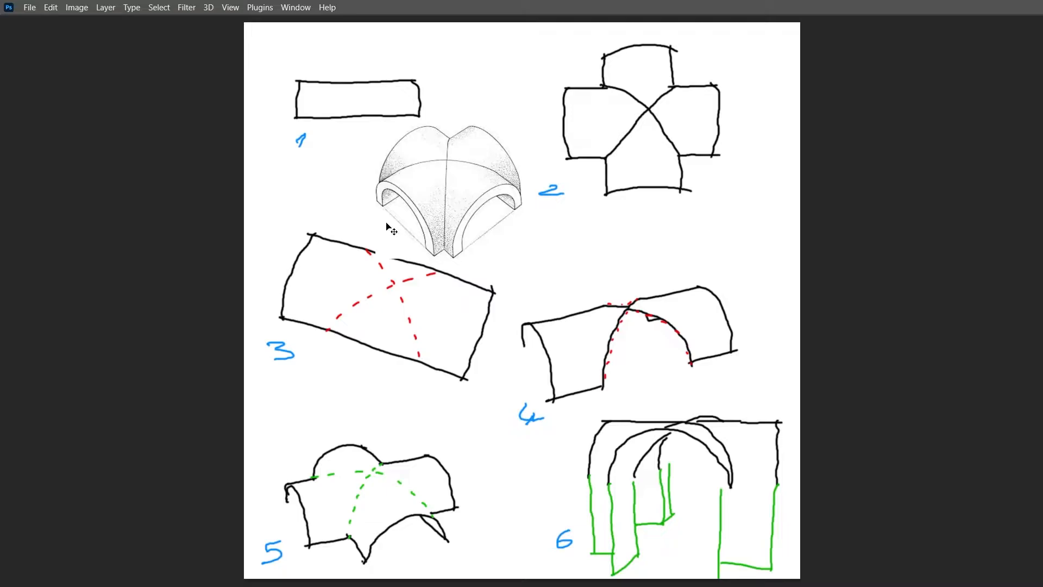
mouse_move(370, 127)
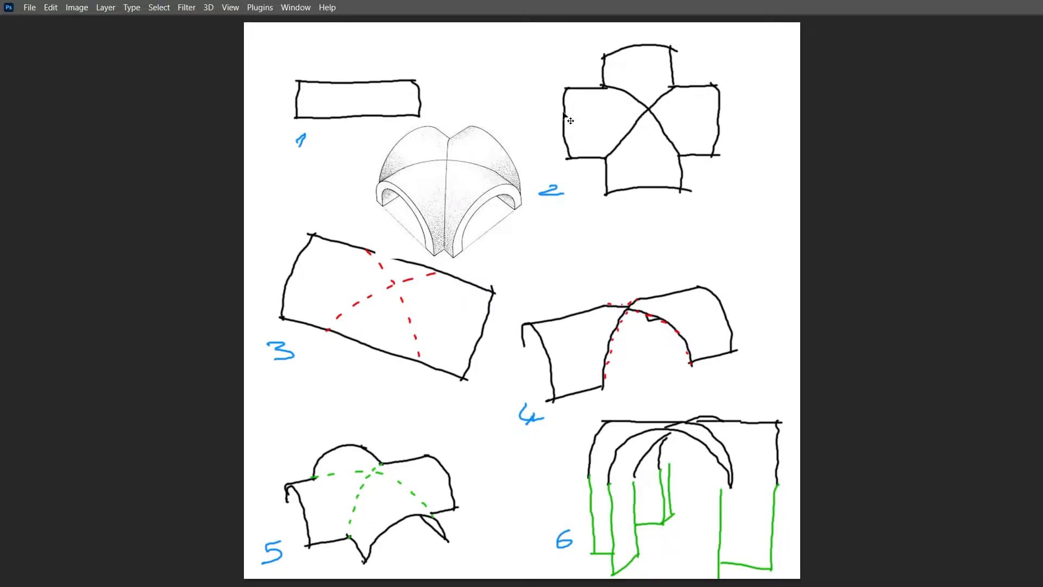
mouse_move(608, 59)
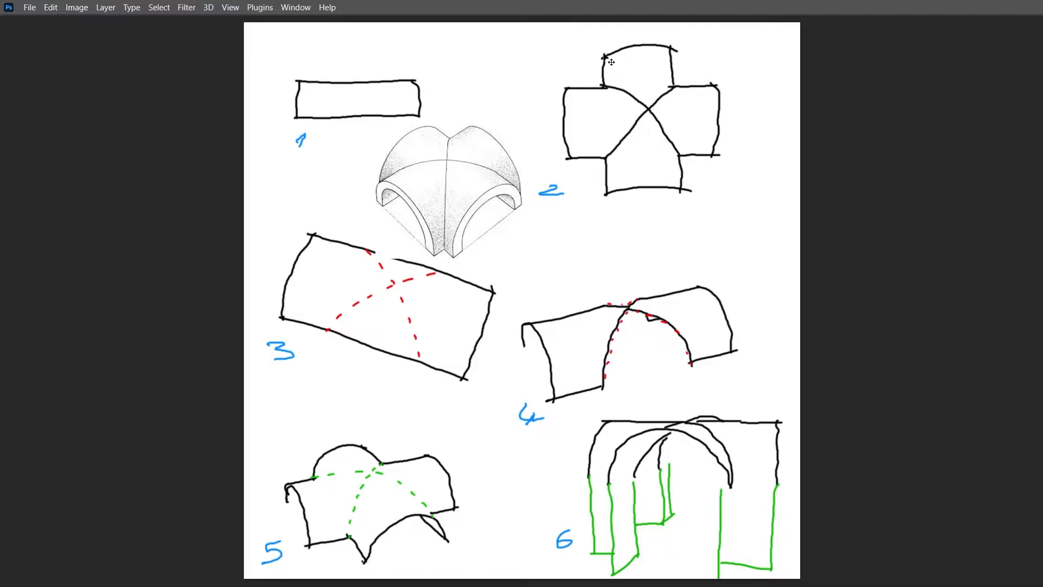
mouse_move(698, 138)
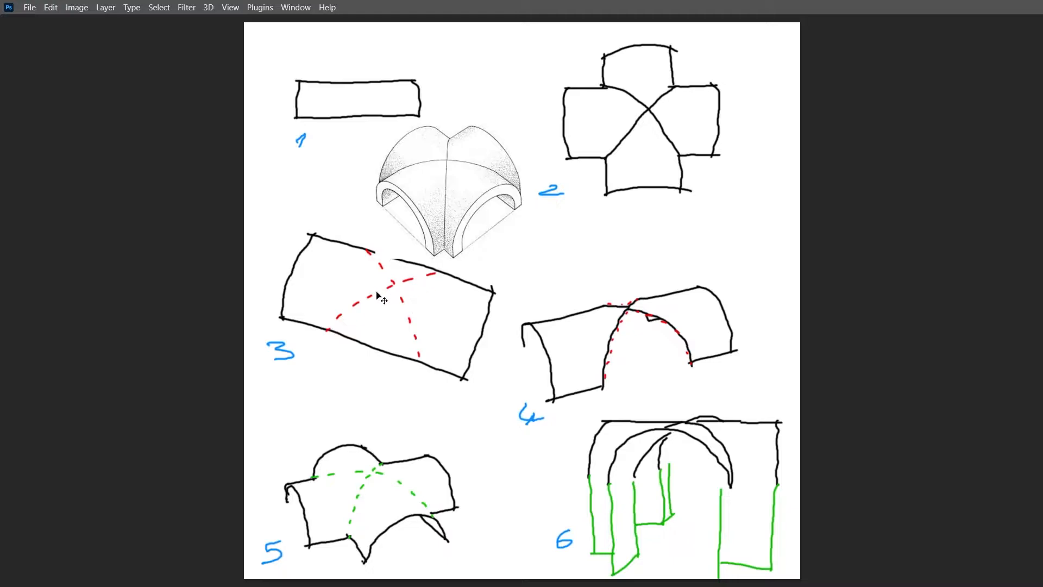
mouse_move(366, 251)
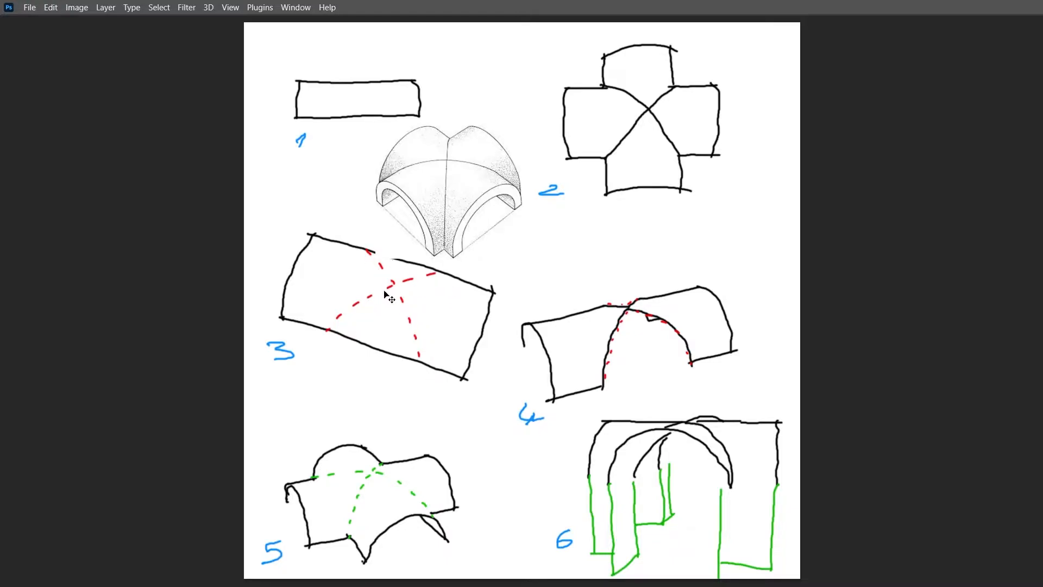
mouse_move(423, 386)
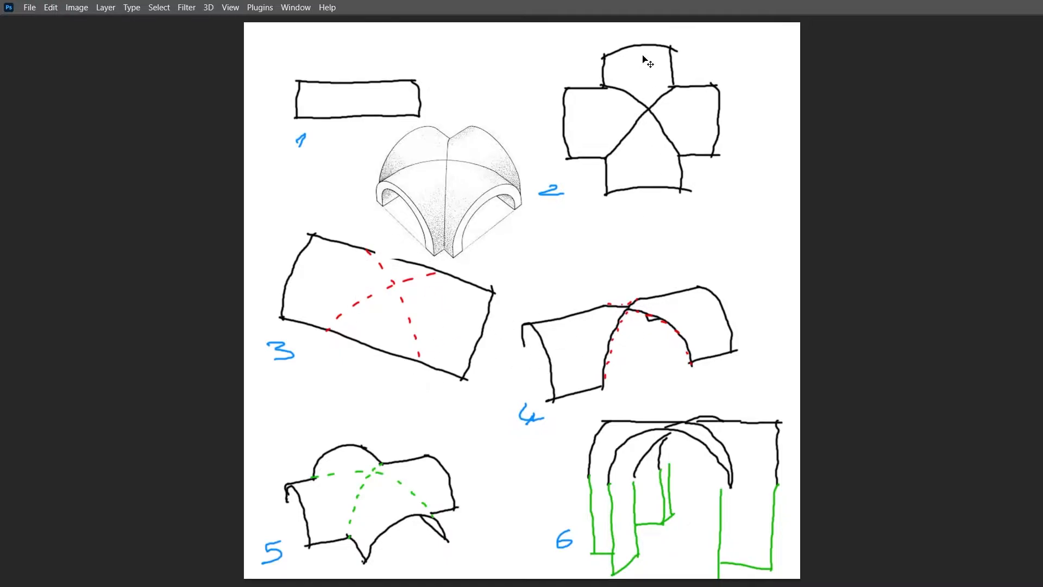
mouse_move(674, 263)
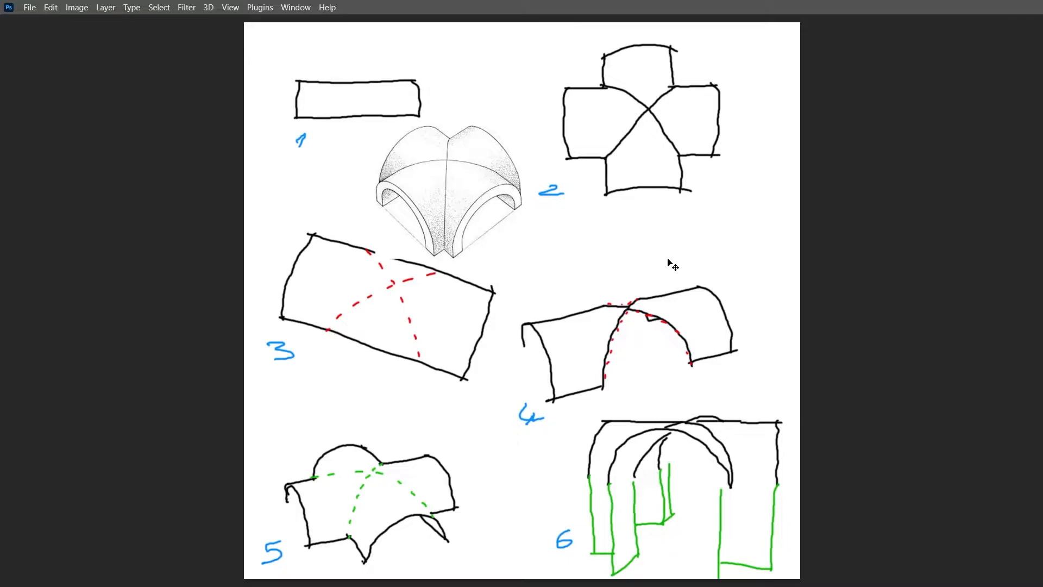
mouse_move(644, 335)
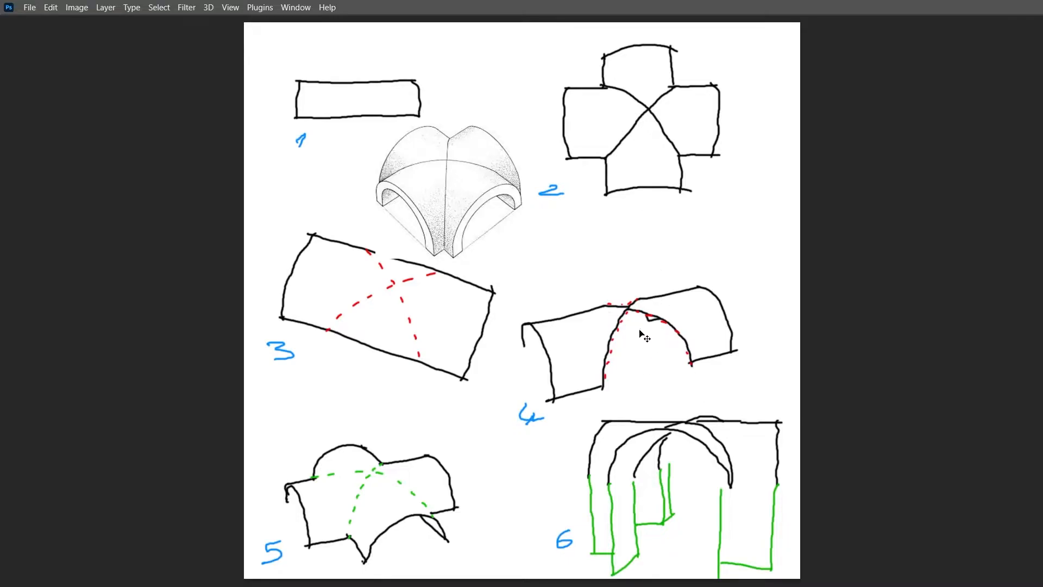
mouse_move(664, 275)
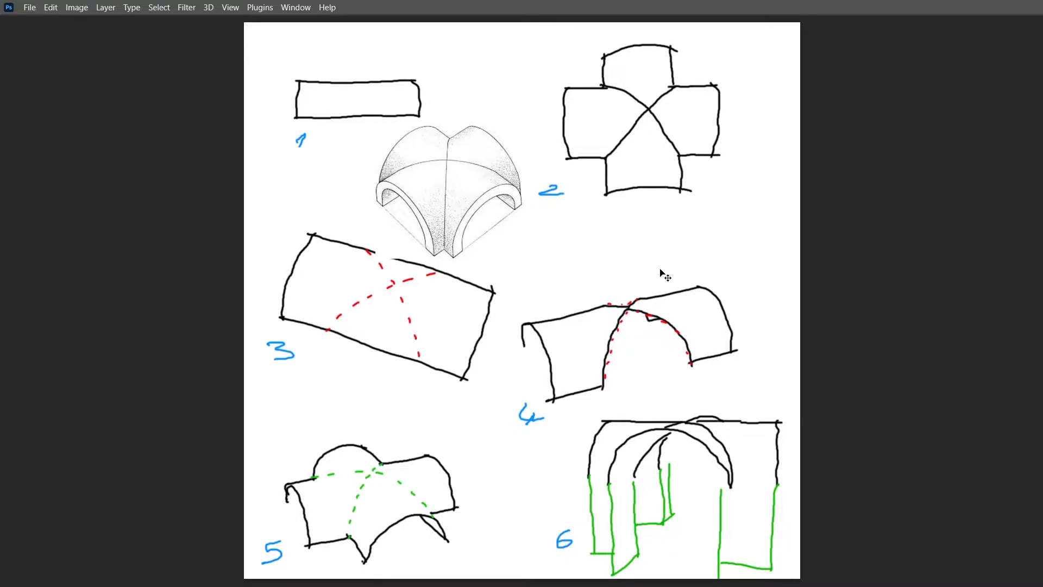
mouse_move(654, 344)
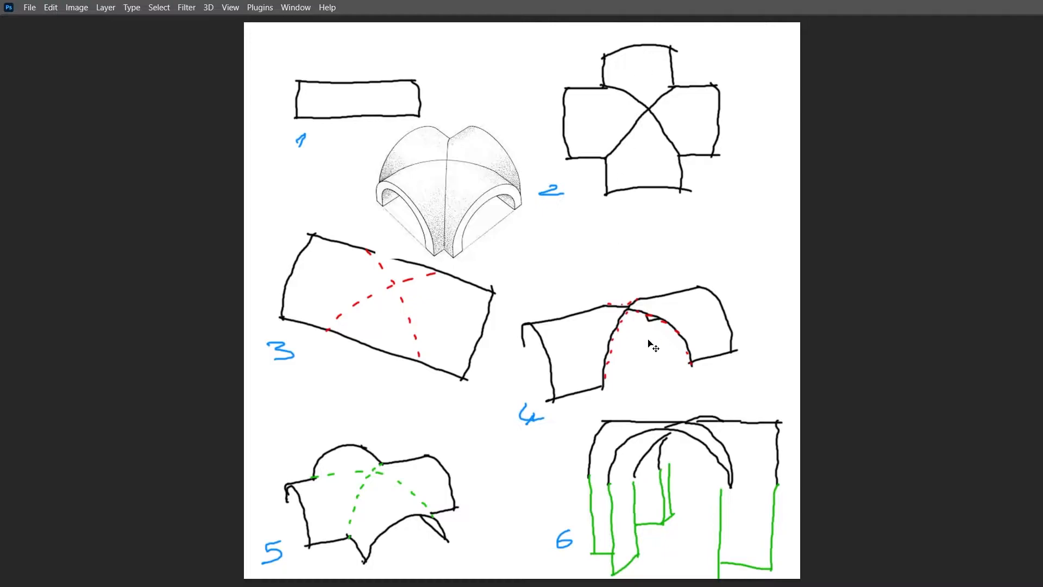
mouse_move(624, 345)
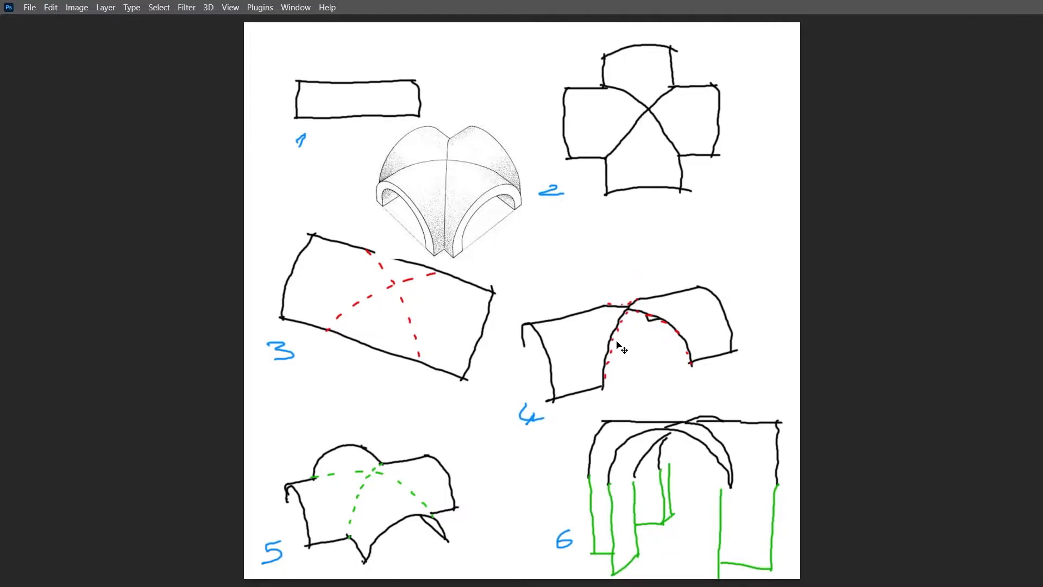
mouse_move(511, 447)
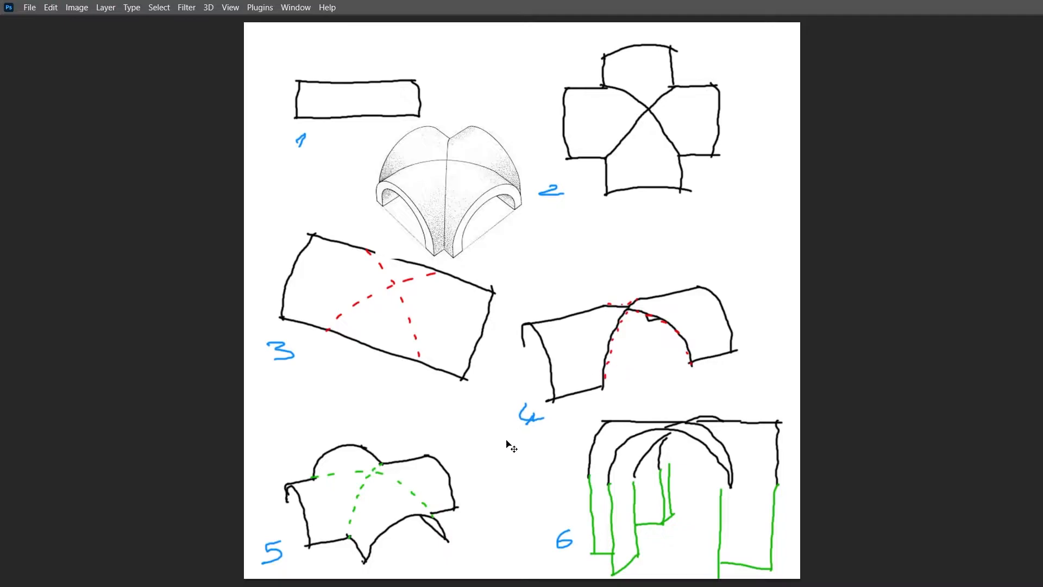
mouse_move(386, 499)
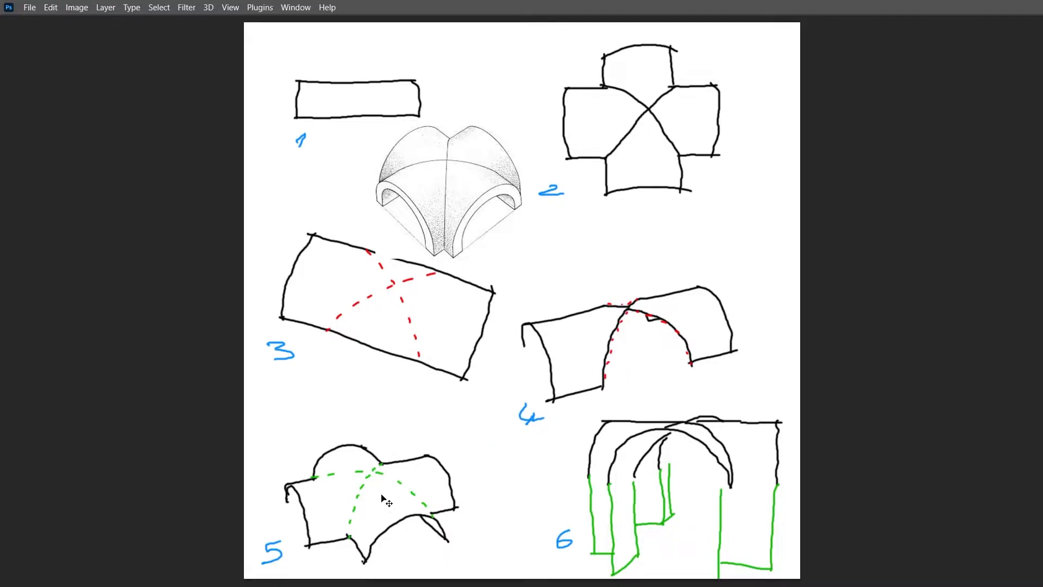
mouse_move(396, 469)
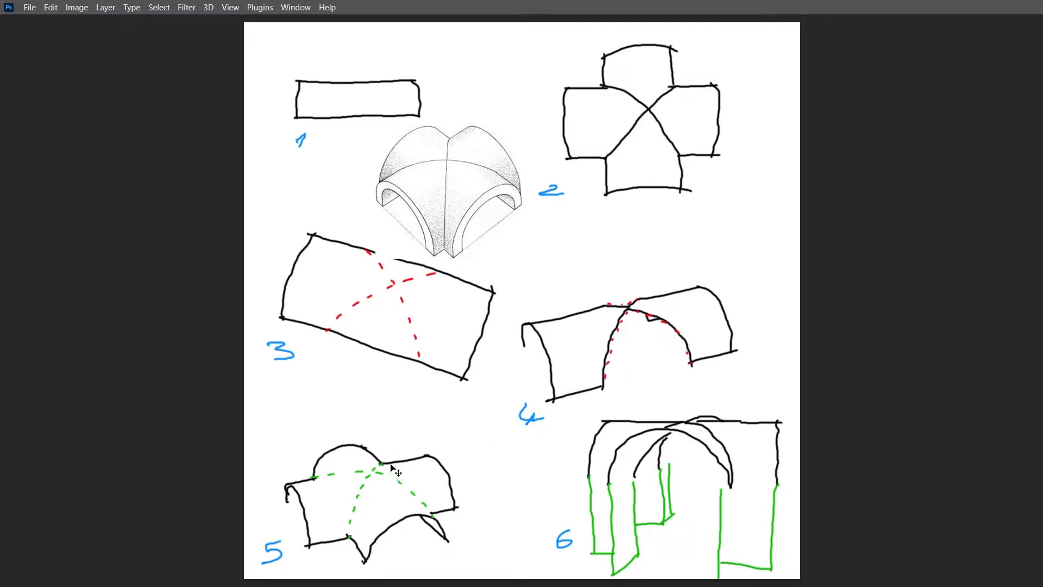
mouse_move(526, 266)
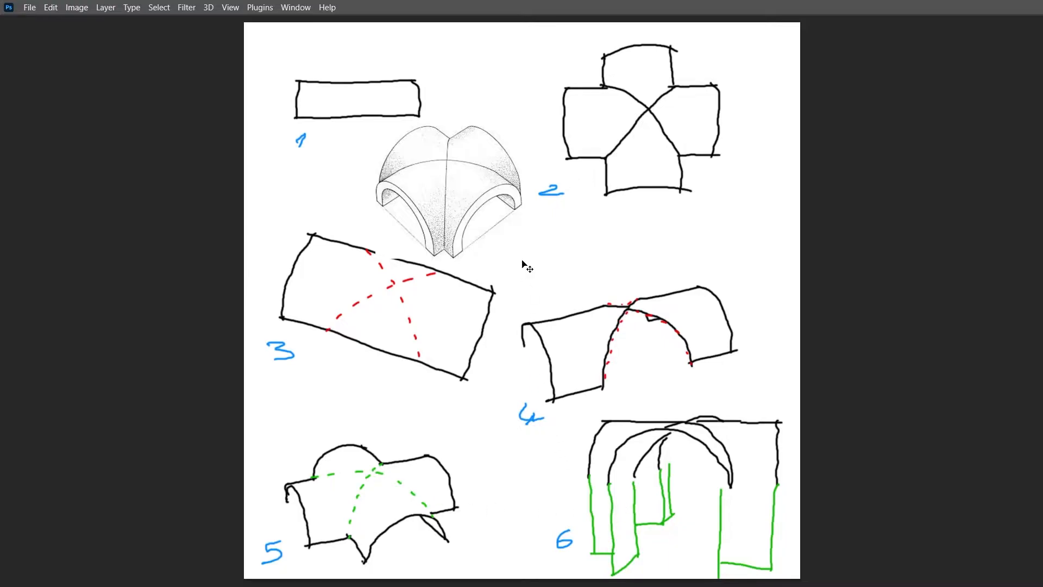
mouse_move(385, 163)
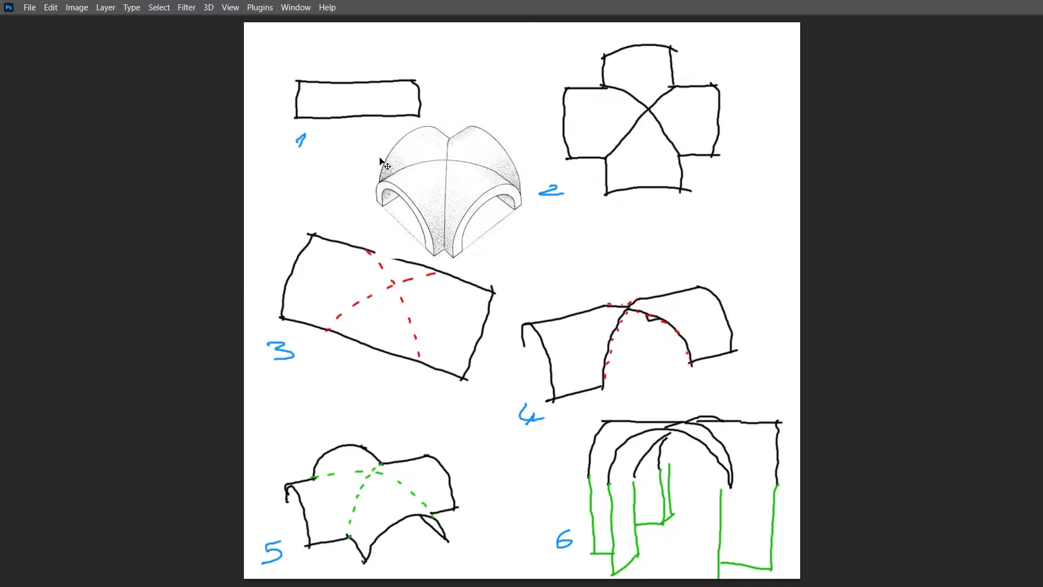
mouse_move(363, 244)
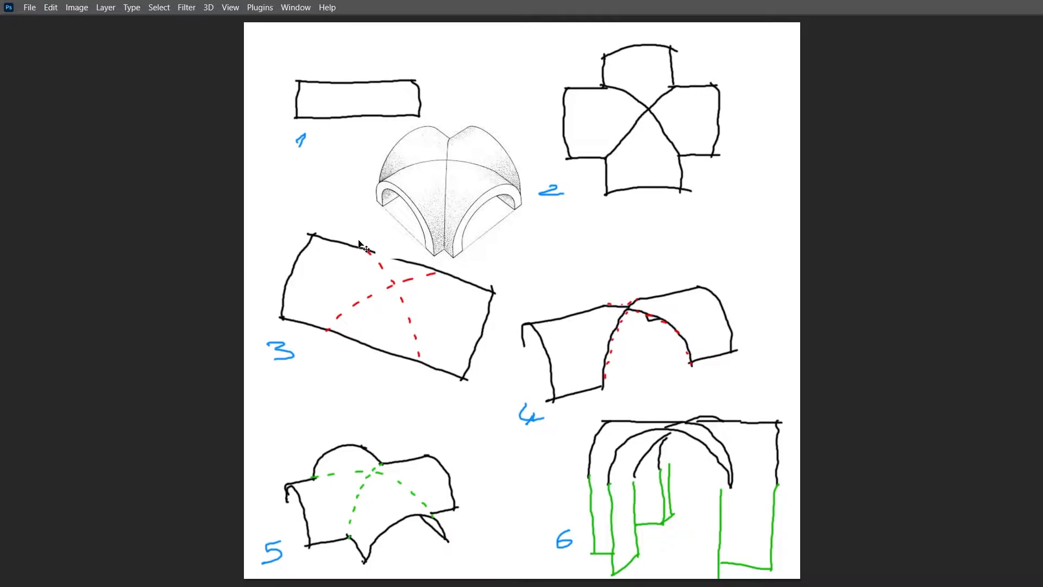
mouse_move(348, 294)
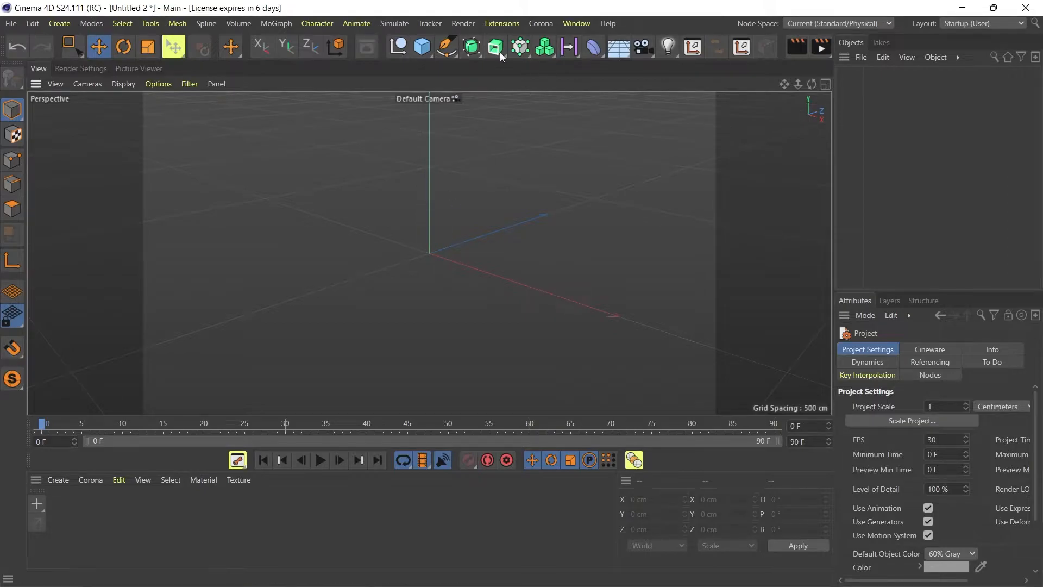
- Add a Cylinder primitive and set its Orientation to +X so it lies horizontally
left_click(422, 47)
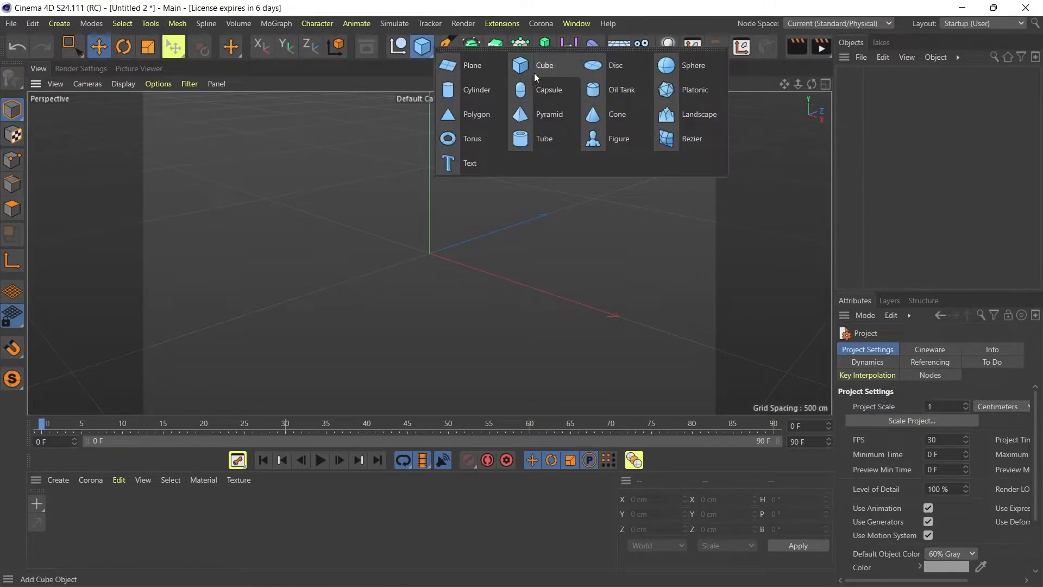
left_click(477, 90)
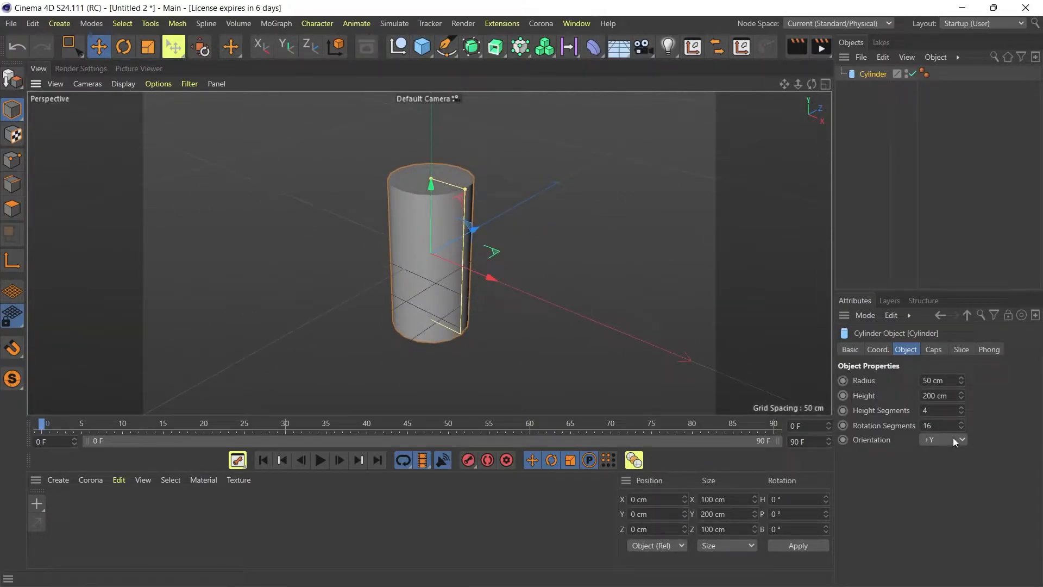
left_click(941, 439)
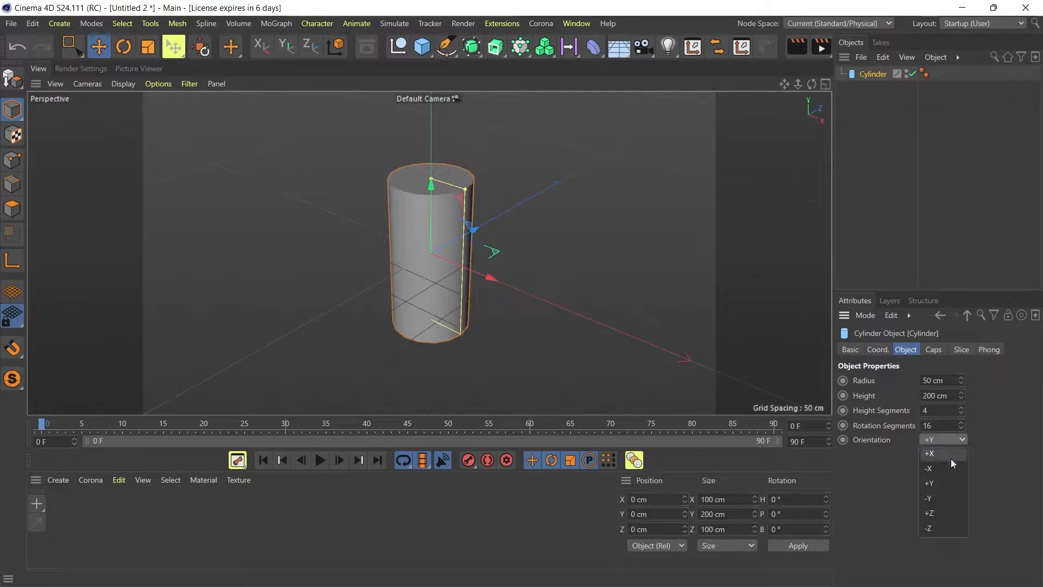
left_click(929, 453)
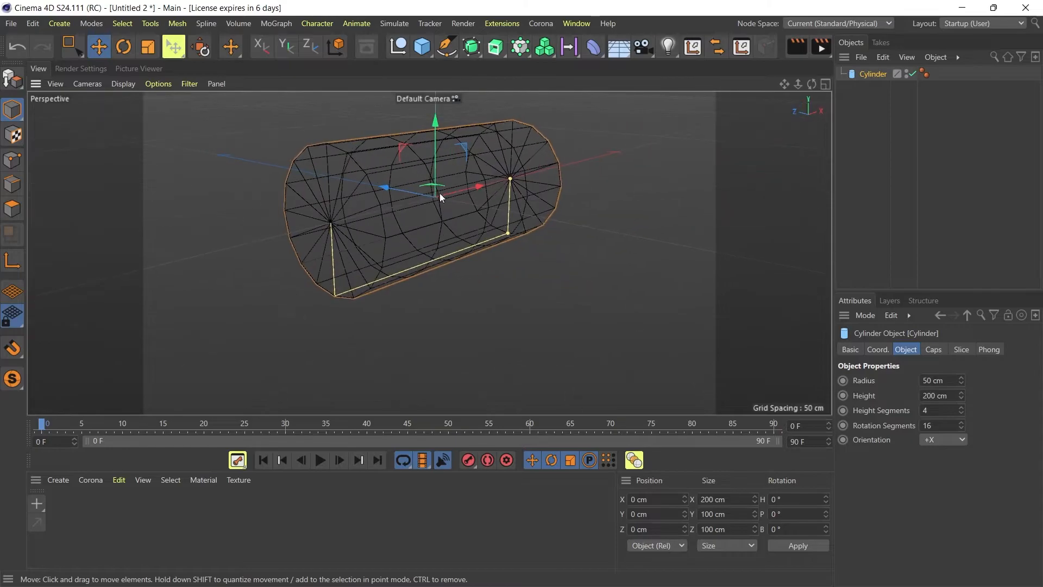
left_click_drag(439, 198, 376, 209)
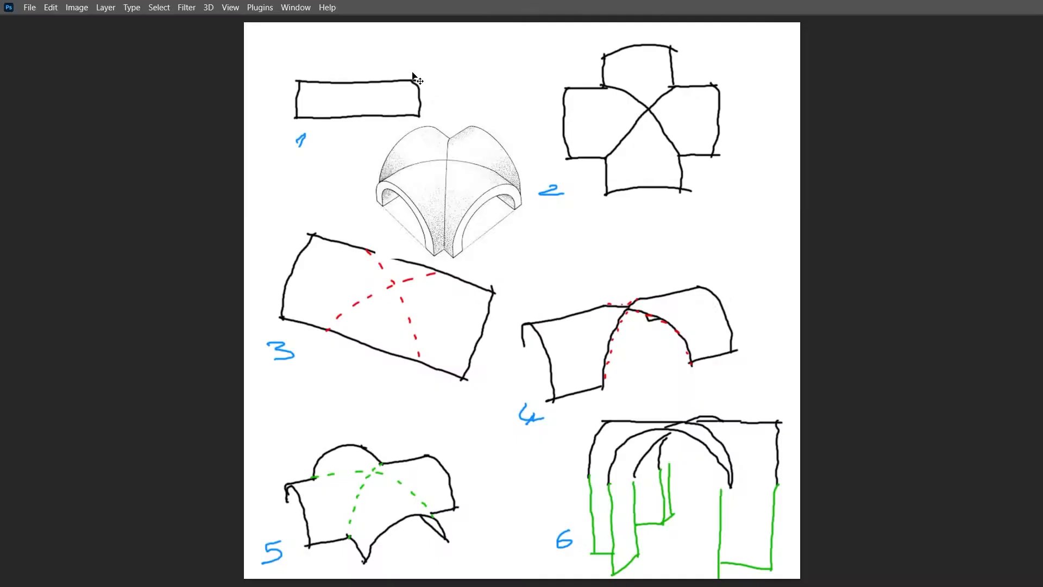
mouse_move(476, 132)
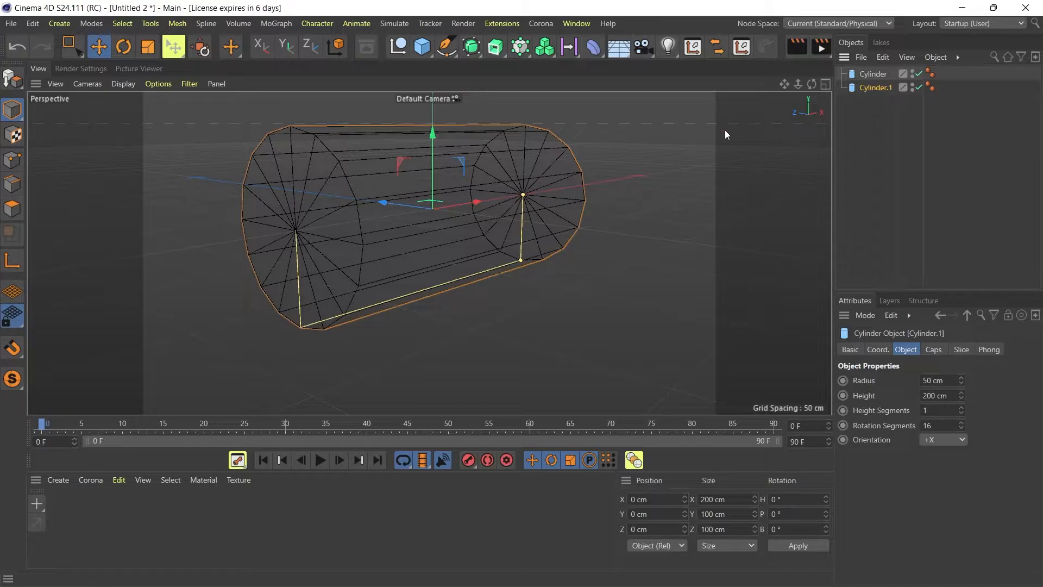
- Rotate Cylinder.1 to H 90° so the cylinders cross, then inspect the crossing
left_click(123, 47)
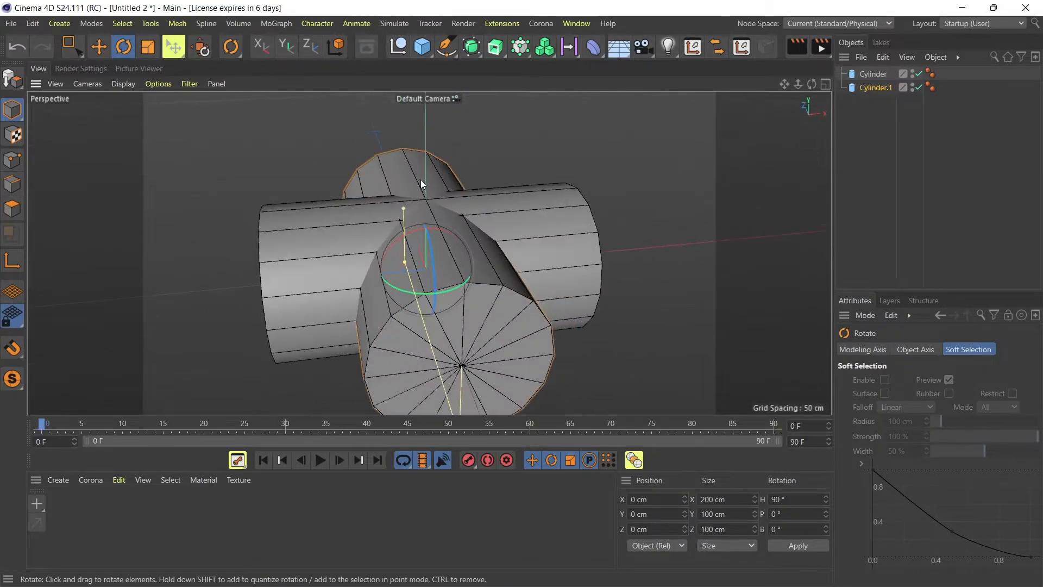
left_click_drag(421, 185, 398, 239)
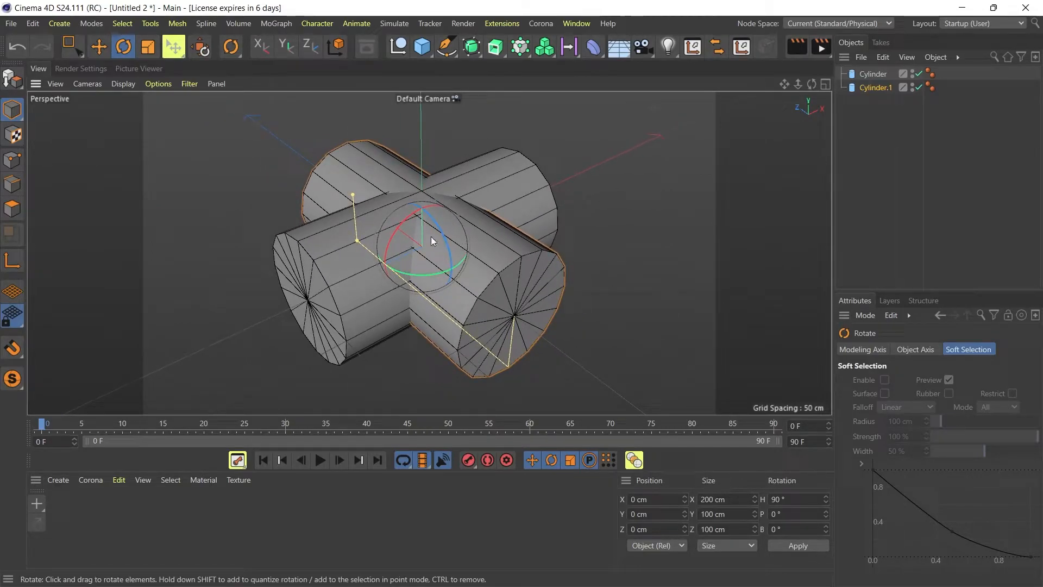
mouse_move(386, 94)
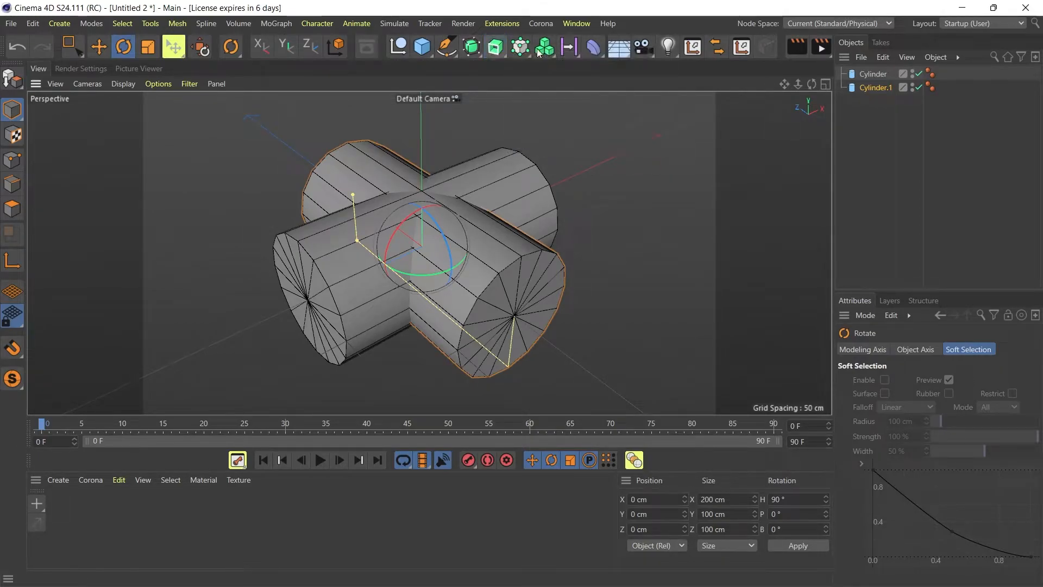
left_click(470, 46)
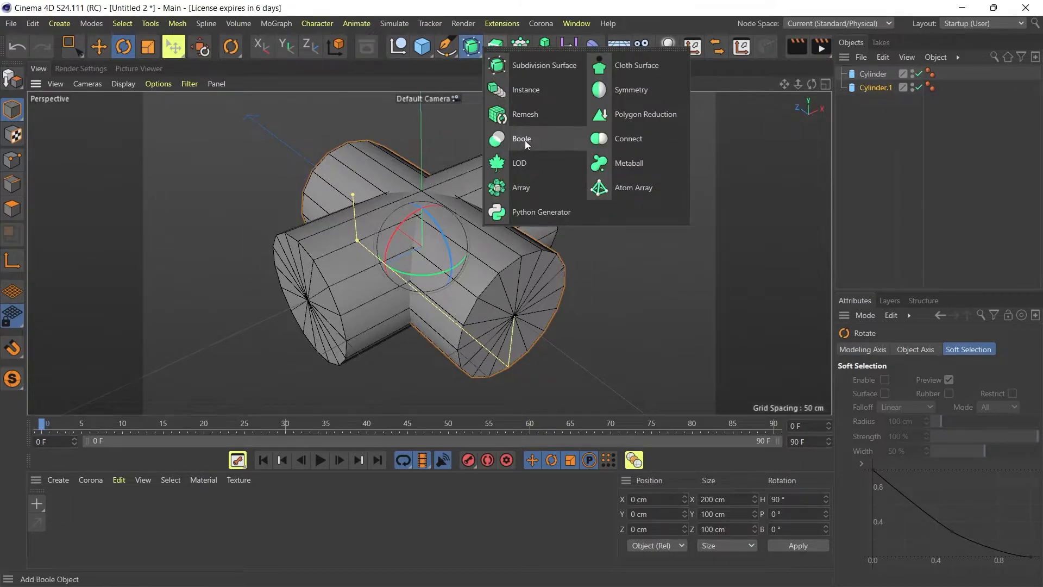
- Add a Boole generator object to the scene
left_click(521, 137)
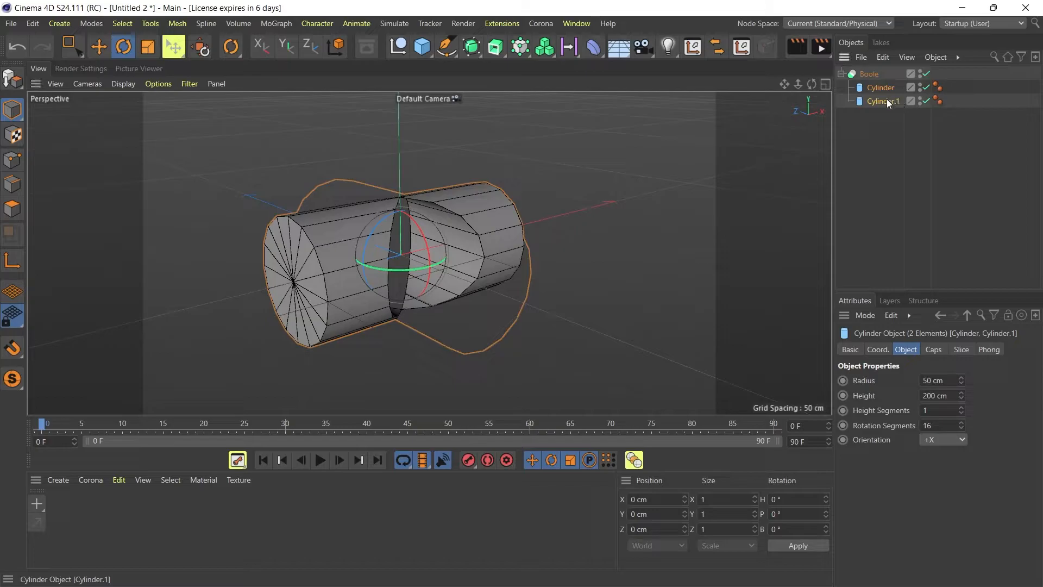
- Disable the Boole's effect and select the first cylinder to make it editable with C
left_click(869, 74)
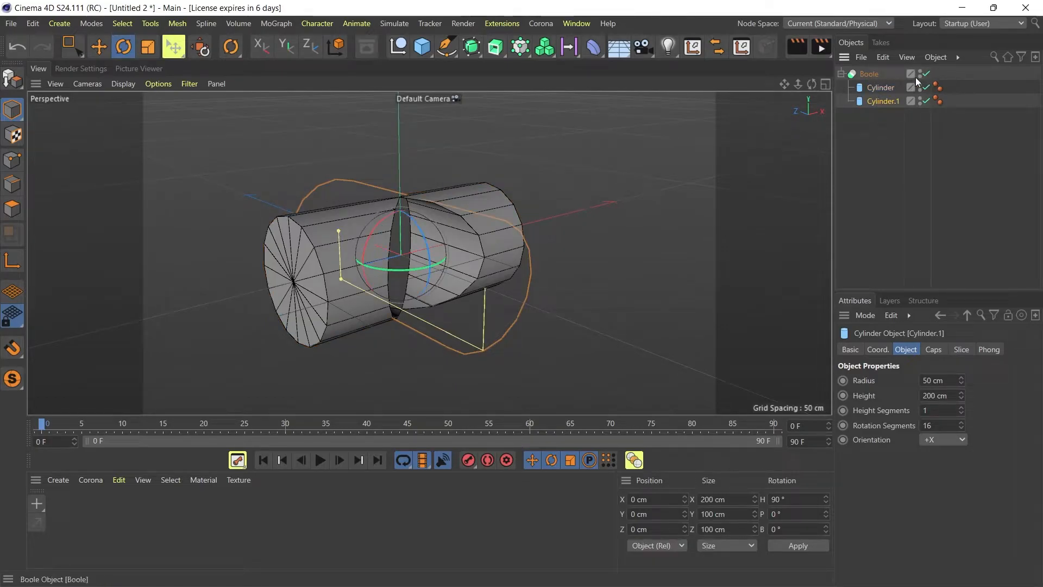
left_click(924, 74)
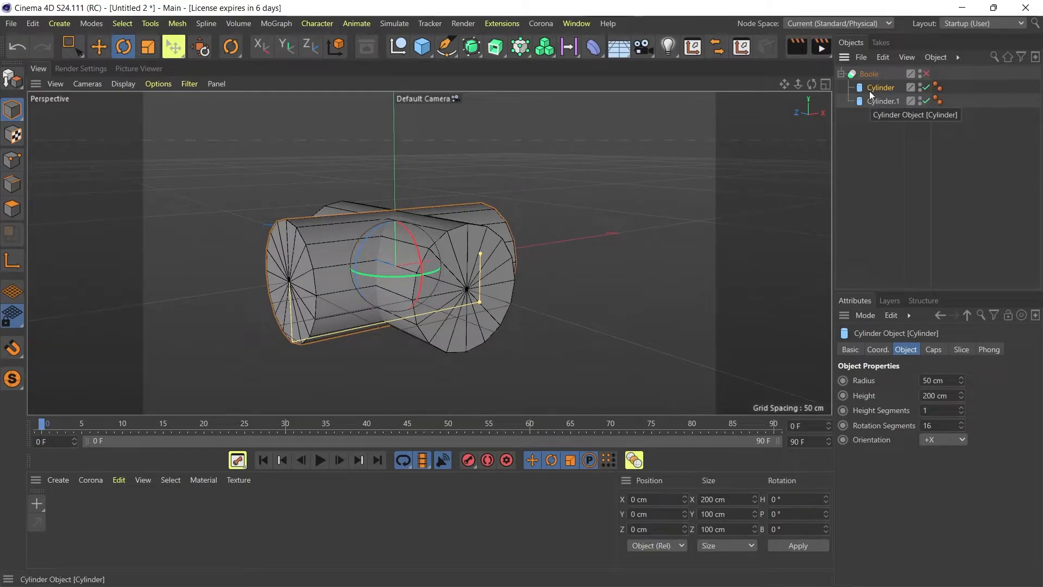
left_click(883, 100)
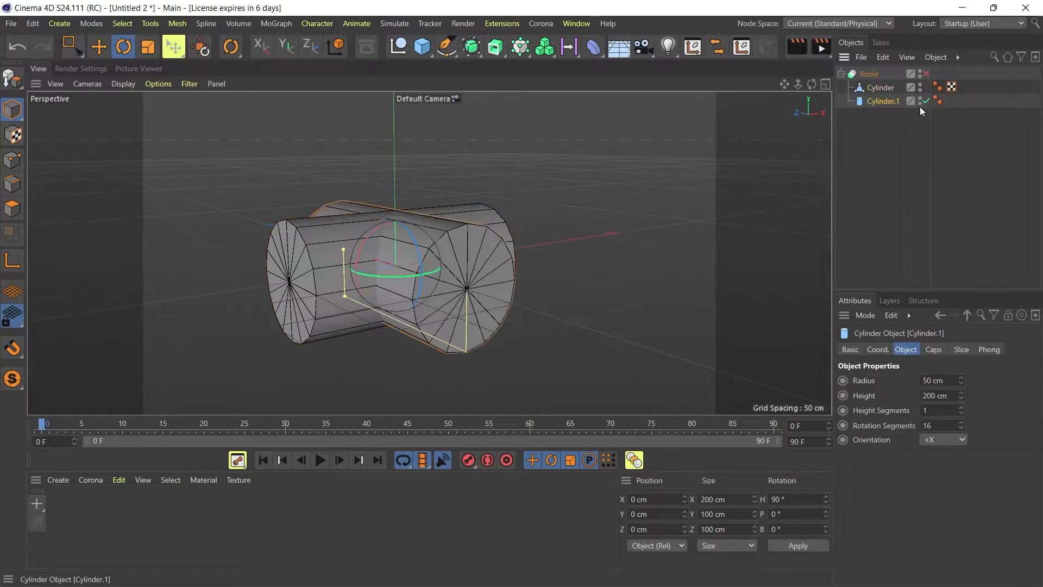
- Use Live Selection to pick and delete the cylinder's lower-half points, leaving a half-cylinder
left_click(926, 101)
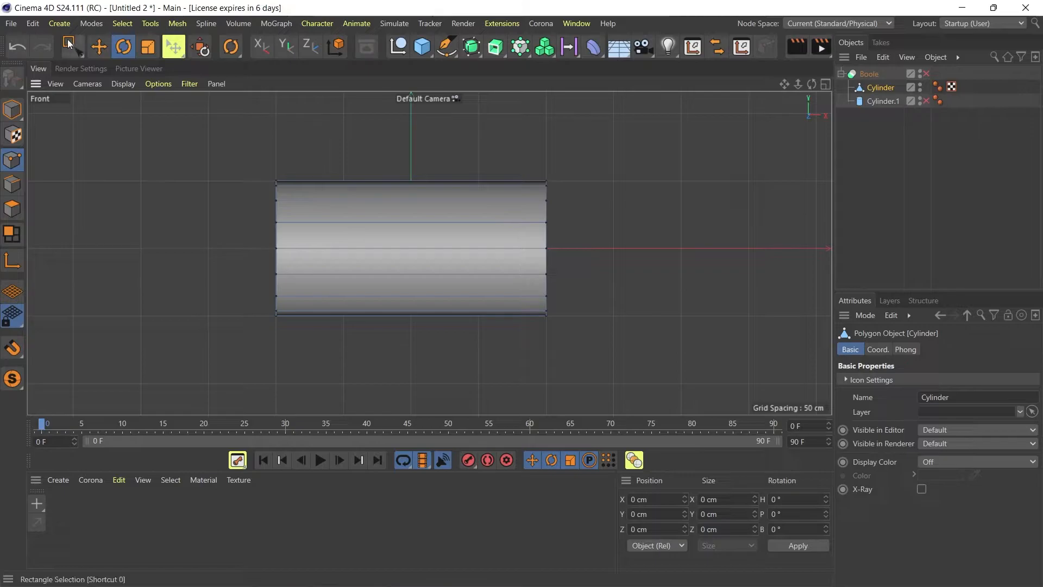
left_click(70, 46)
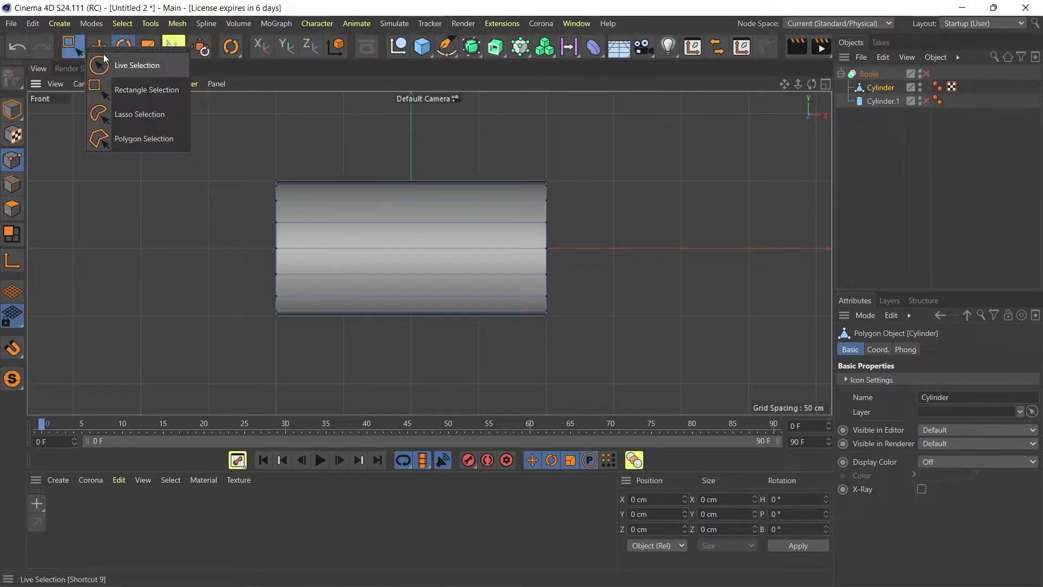
left_click(146, 90)
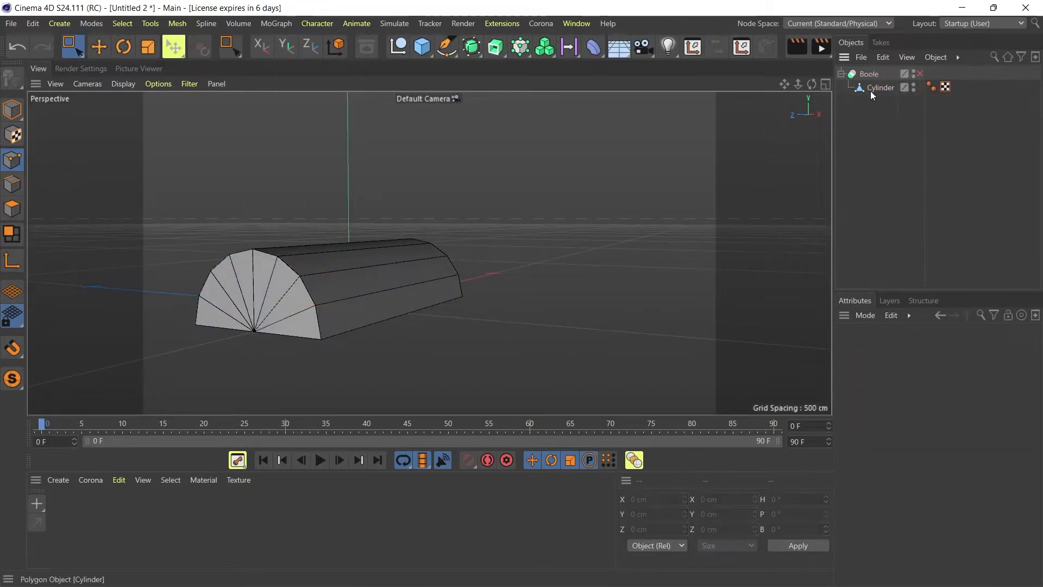
- Duplicate the half-cylinder, rotate the copy H 90° across it, and make the Boole editable
left_click(869, 74)
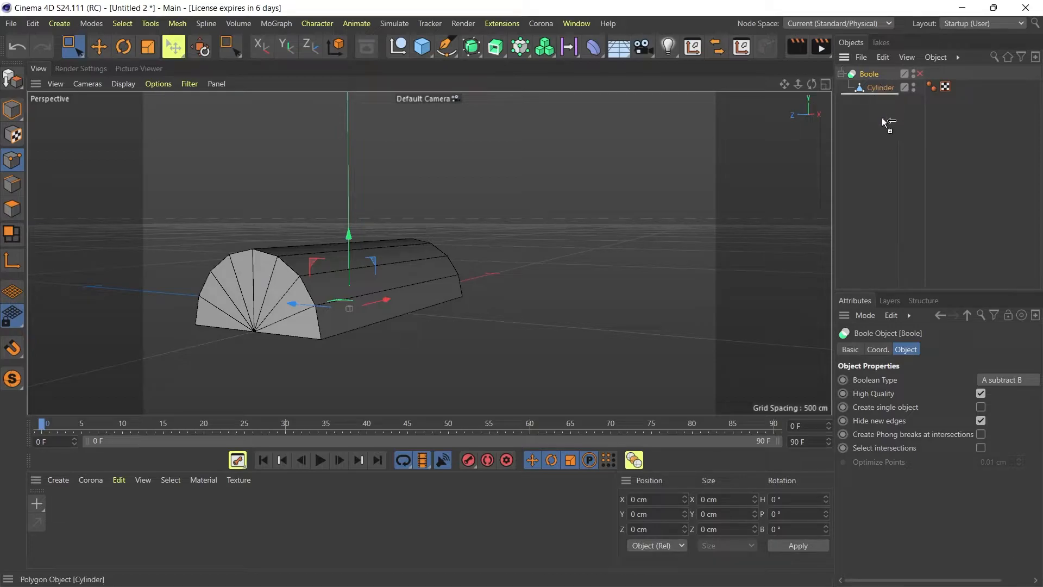
left_click(869, 73)
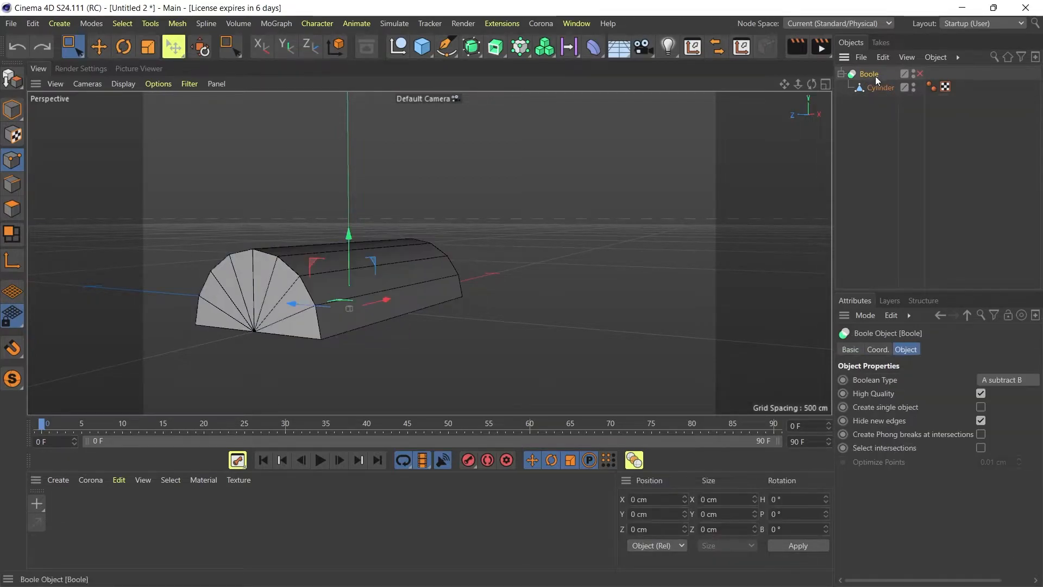
left_click(877, 99)
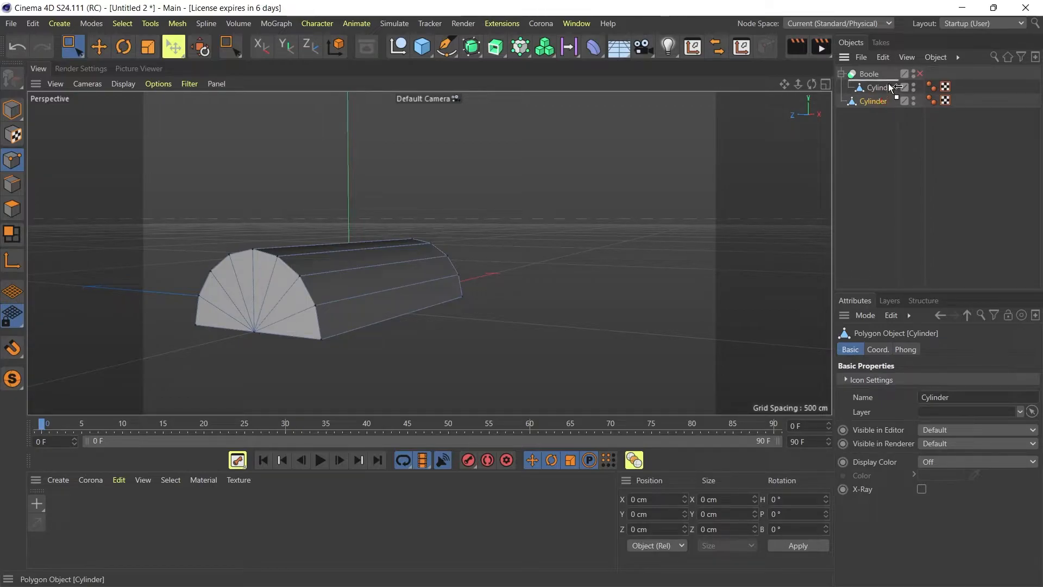
left_click(868, 74)
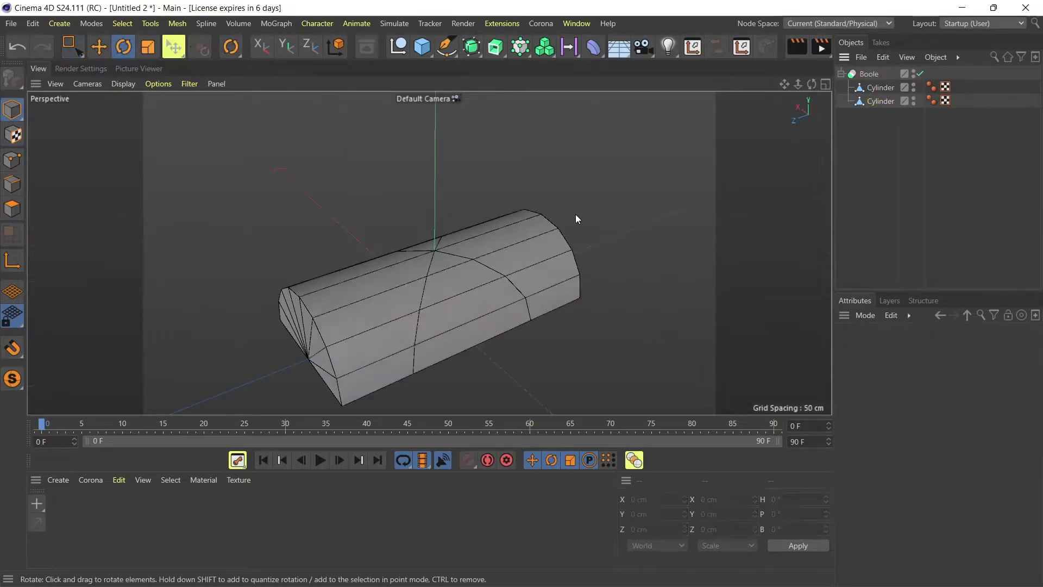
left_click(869, 73)
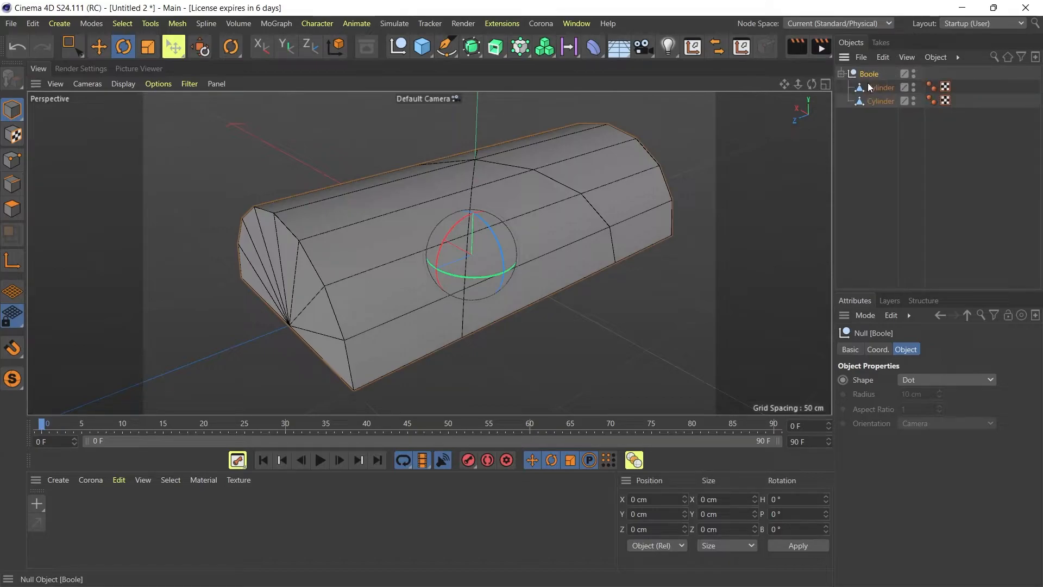
- Bake both cylinders via Current State to Object and delete the old Boole
left_click(879, 87)
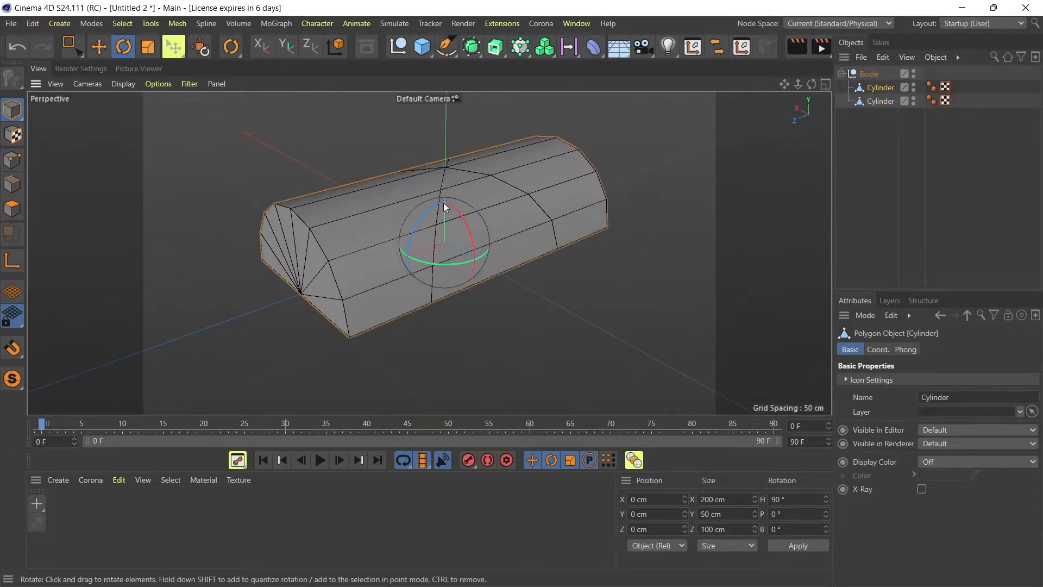
left_click(879, 87)
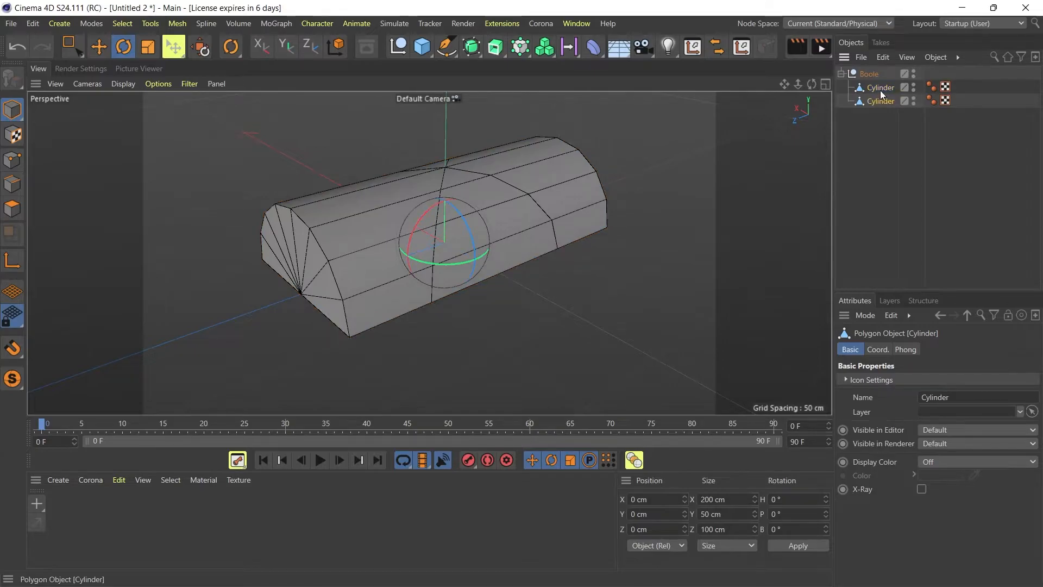
left_click(879, 100)
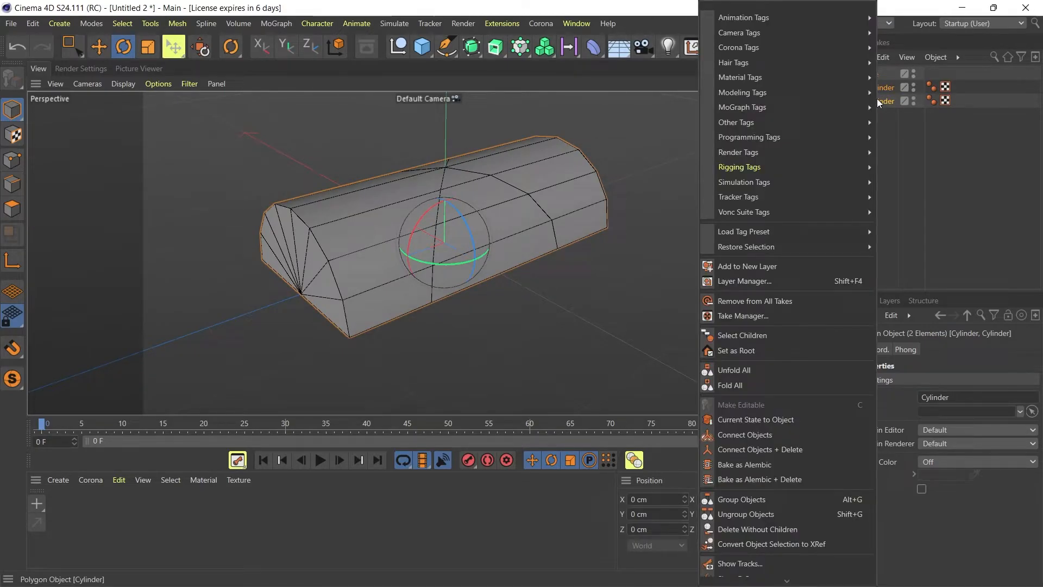
mouse_move(756, 419)
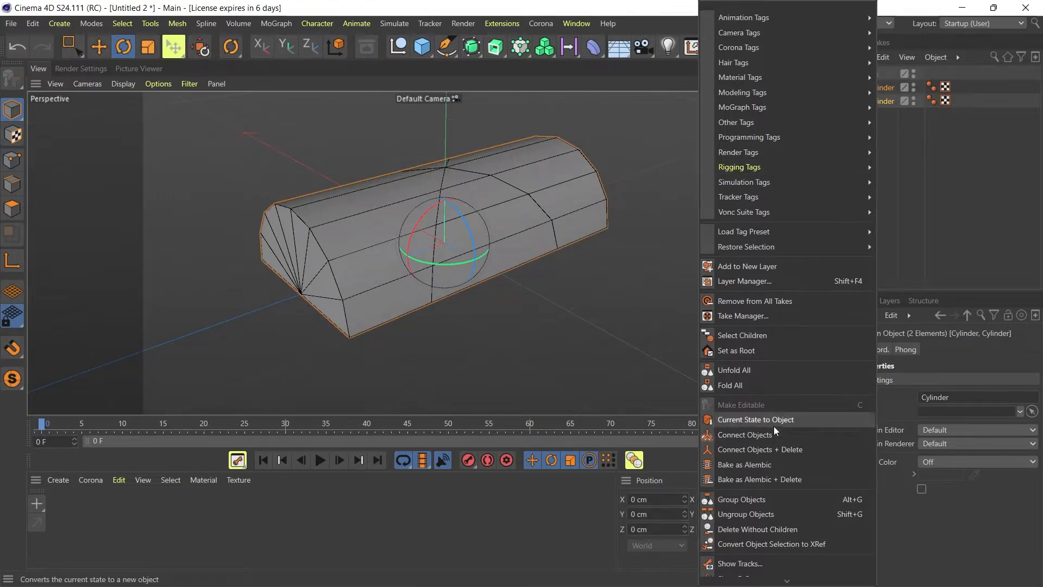
left_click(755, 420)
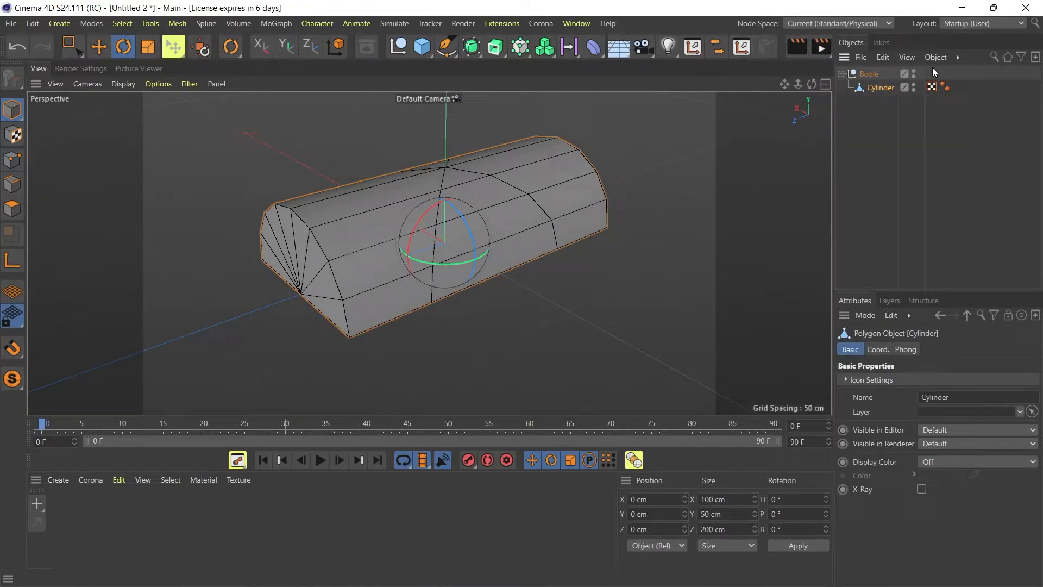
left_click(869, 73)
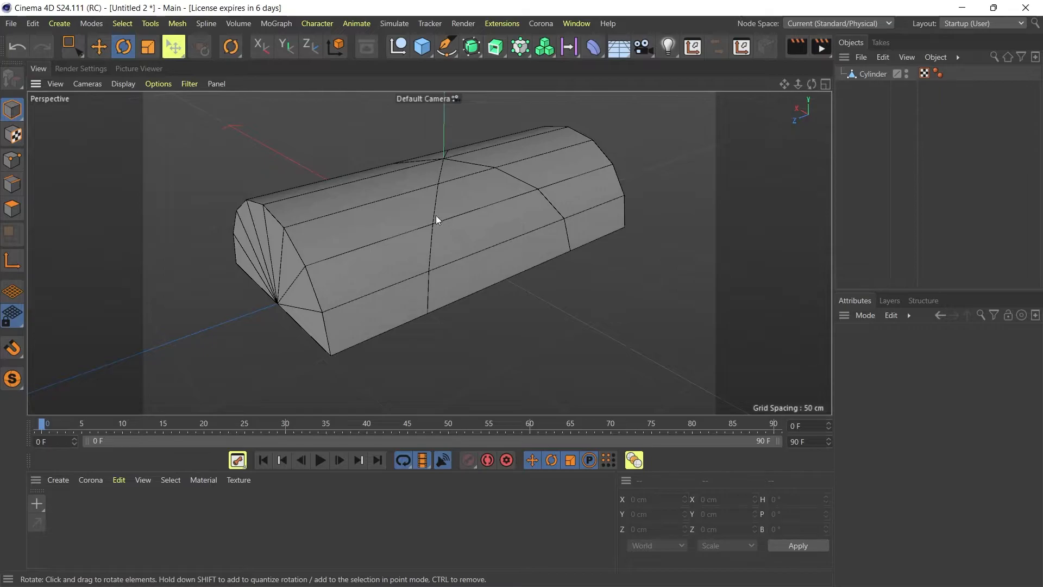
- In Polygon mode with Live Selection, delete side faces to cut an arched opening
left_click(12, 208)
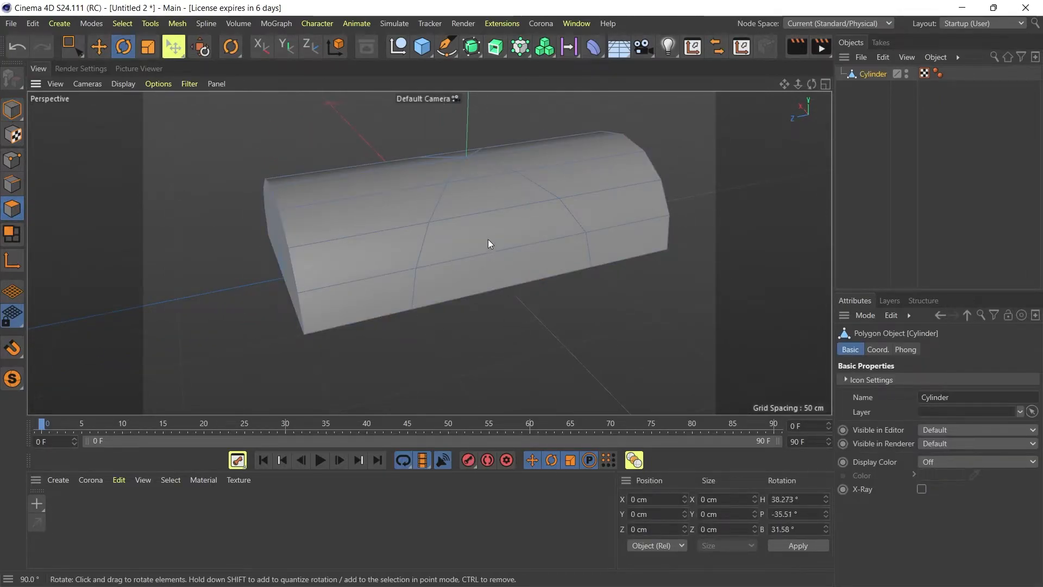
left_click(70, 46)
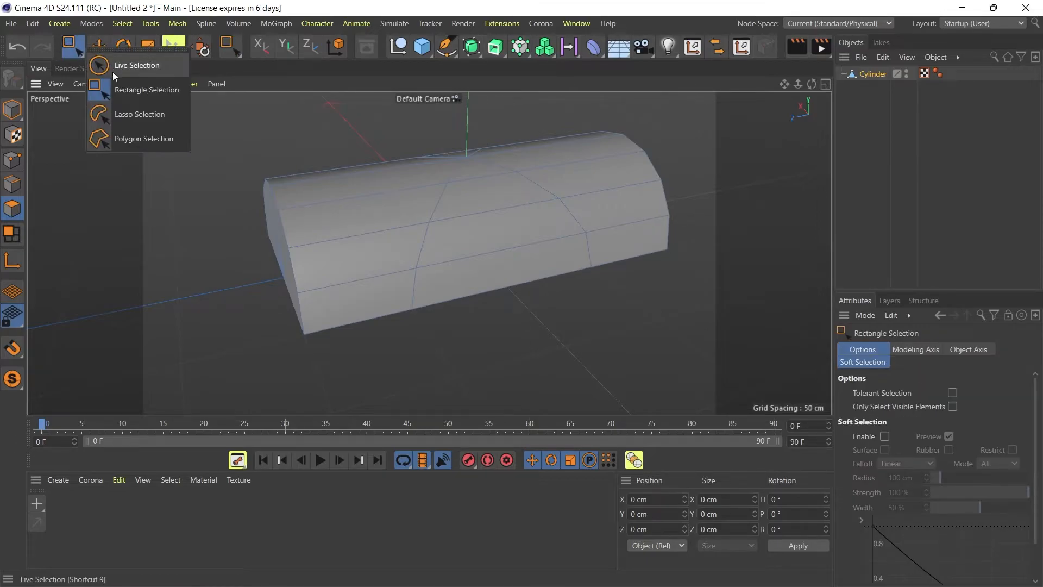
left_click(137, 64)
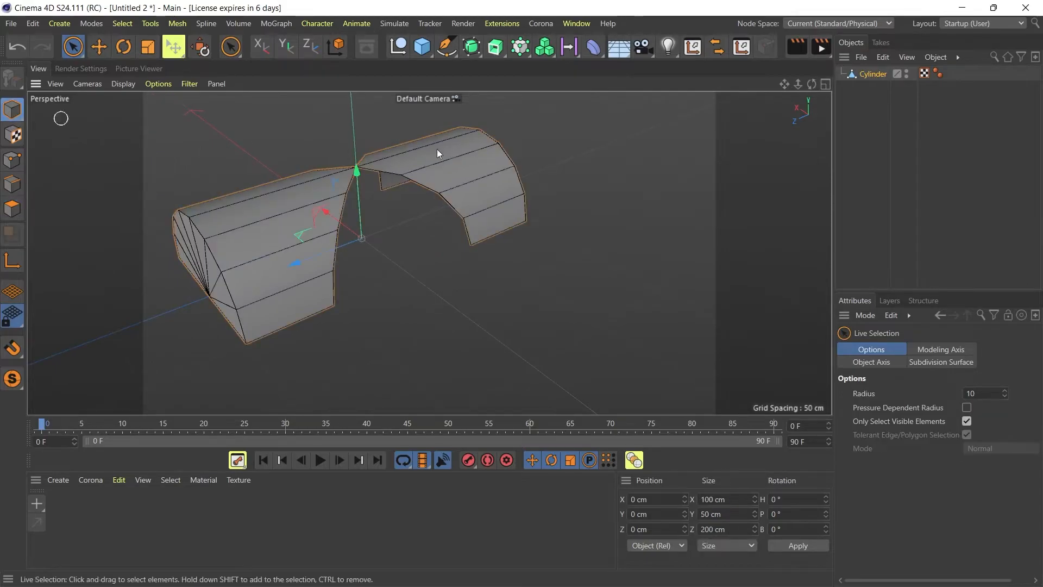
left_click(872, 72)
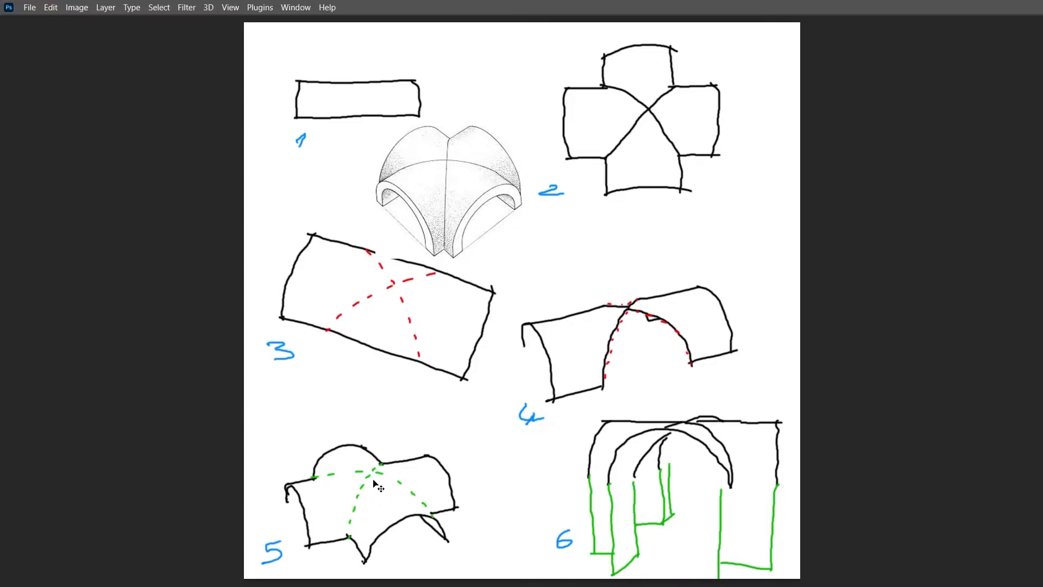
mouse_move(609, 345)
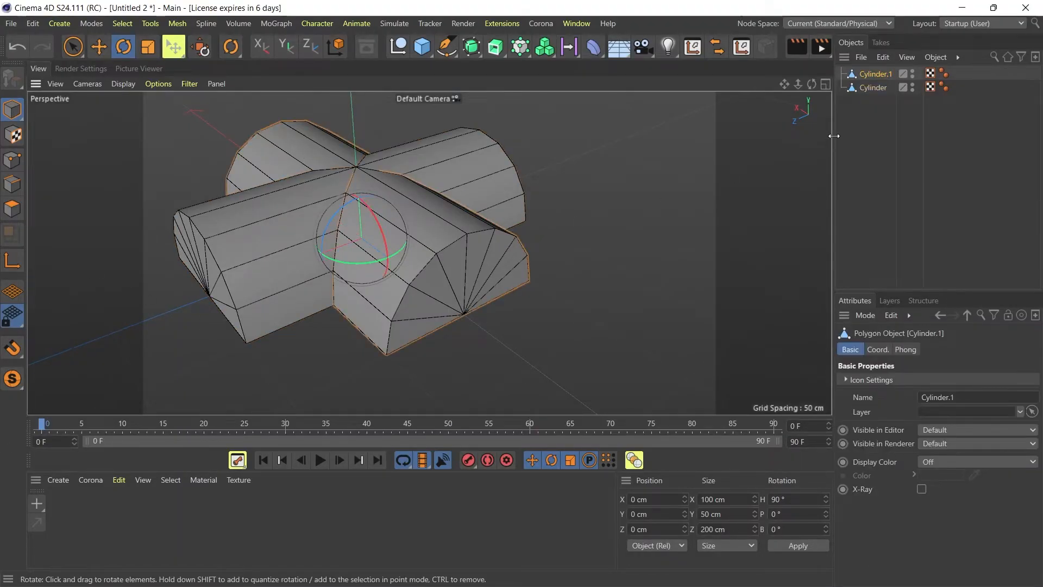
- Merge both half-cylinders with Connect Objects + Delete into a single cross-vault object
left_click(873, 87)
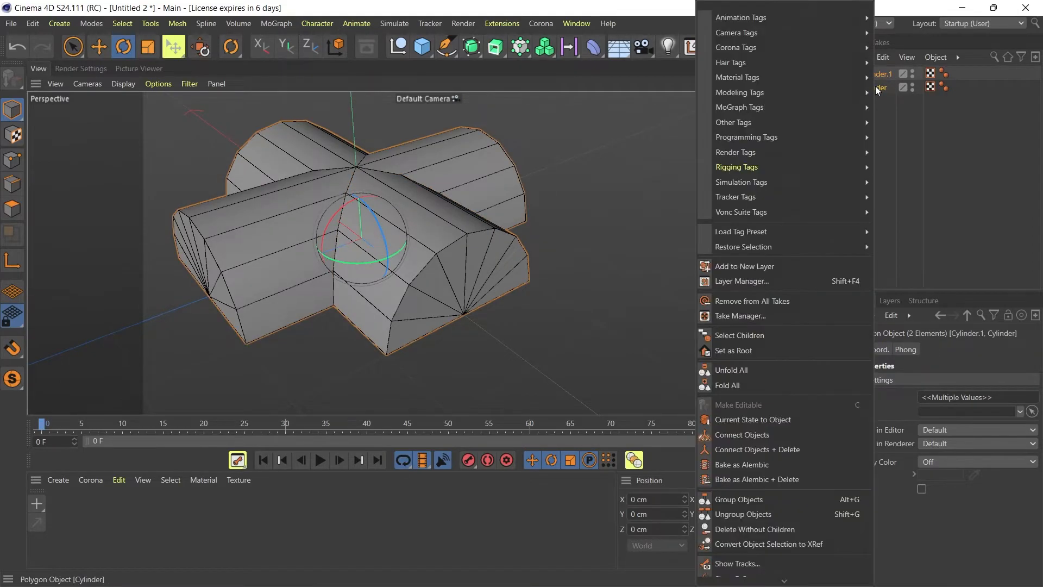
mouse_move(762, 404)
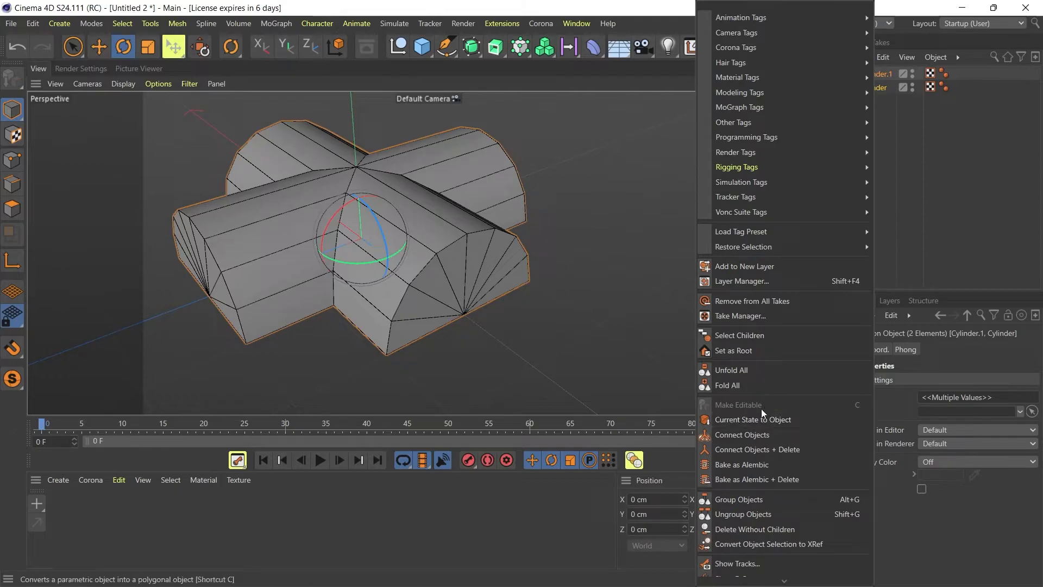
left_click(737, 404)
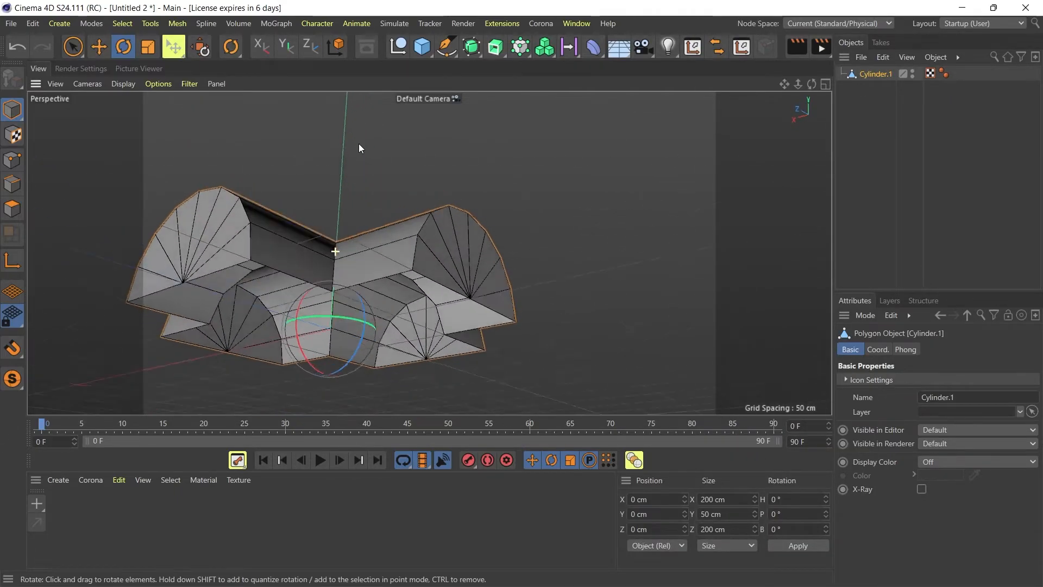
left_click_drag(360, 147, 438, 248)
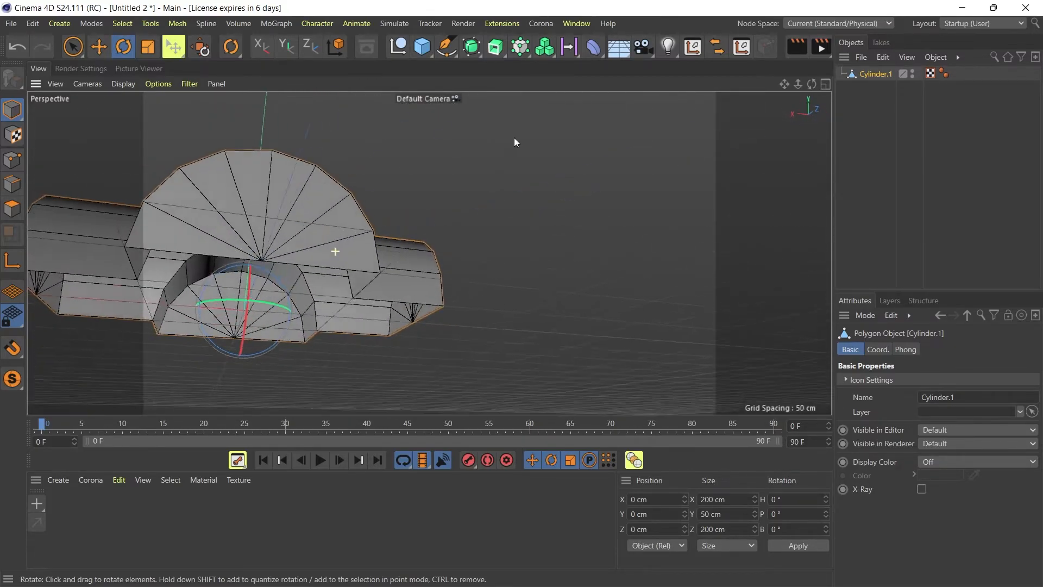
left_click(72, 46)
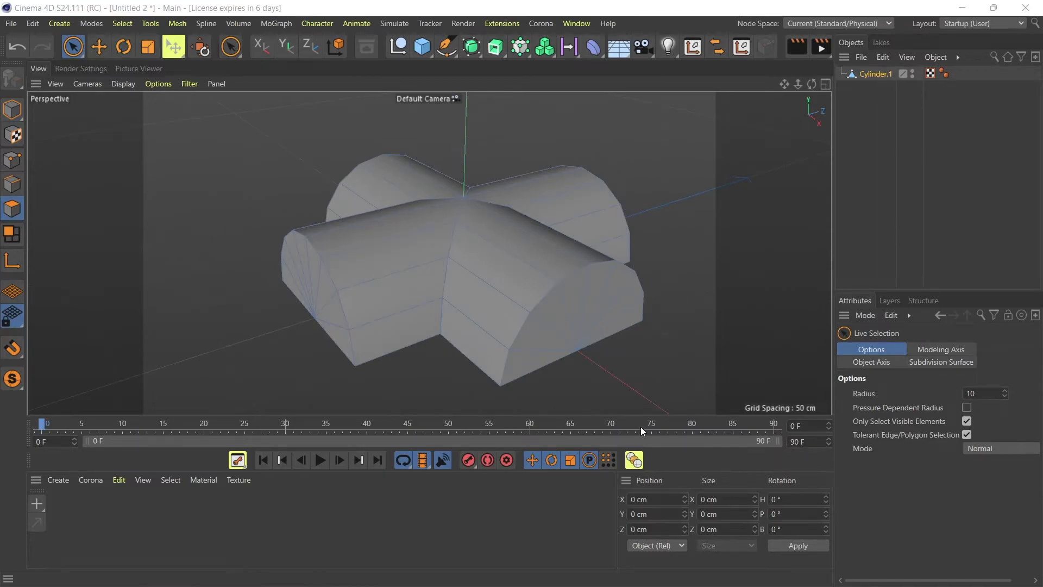
- Delete the end-cap and bottom faces, leaving only the curved crossing vault surfaces
left_click(447, 304)
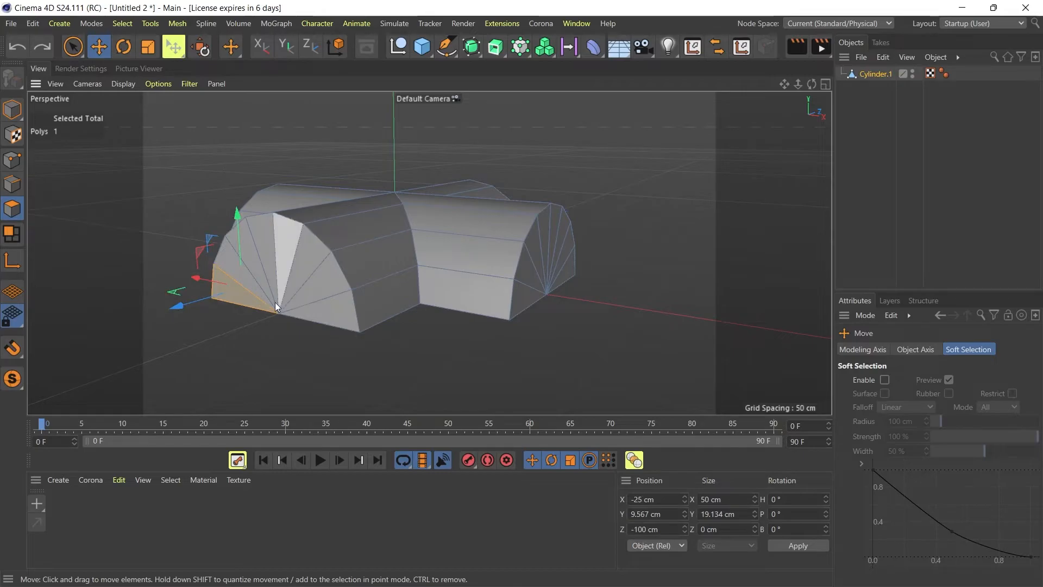
left_click(71, 47)
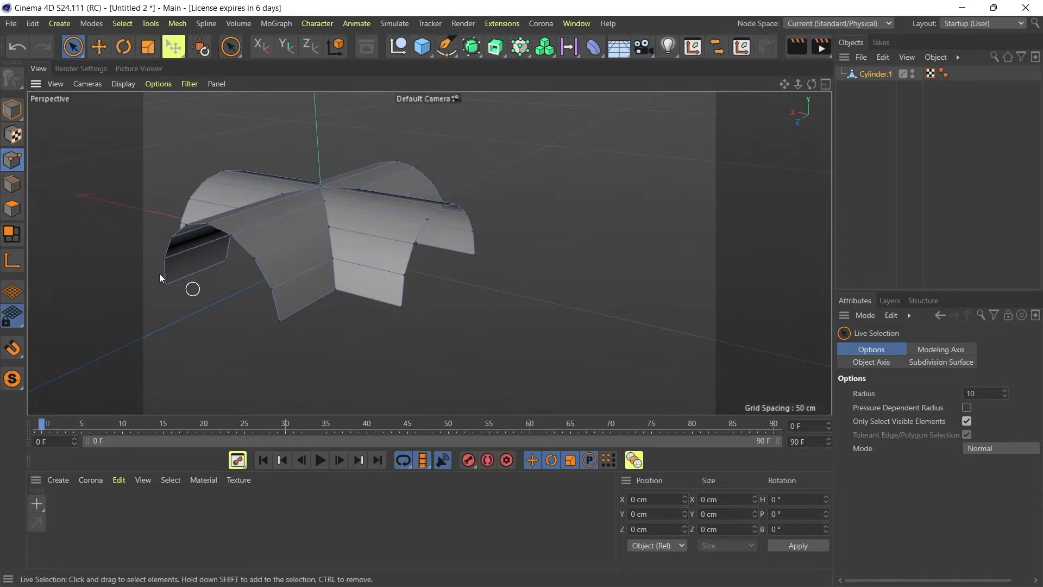
mouse_move(287, 323)
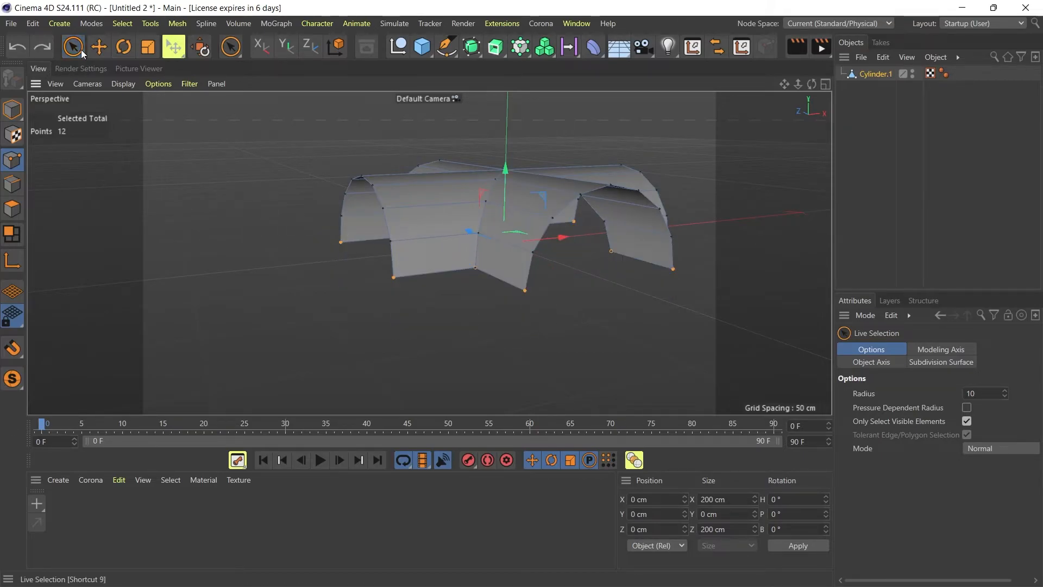
- Lower the vault's bottom edge points along Y so the arches rise from tall vertical walls
left_click(965, 407)
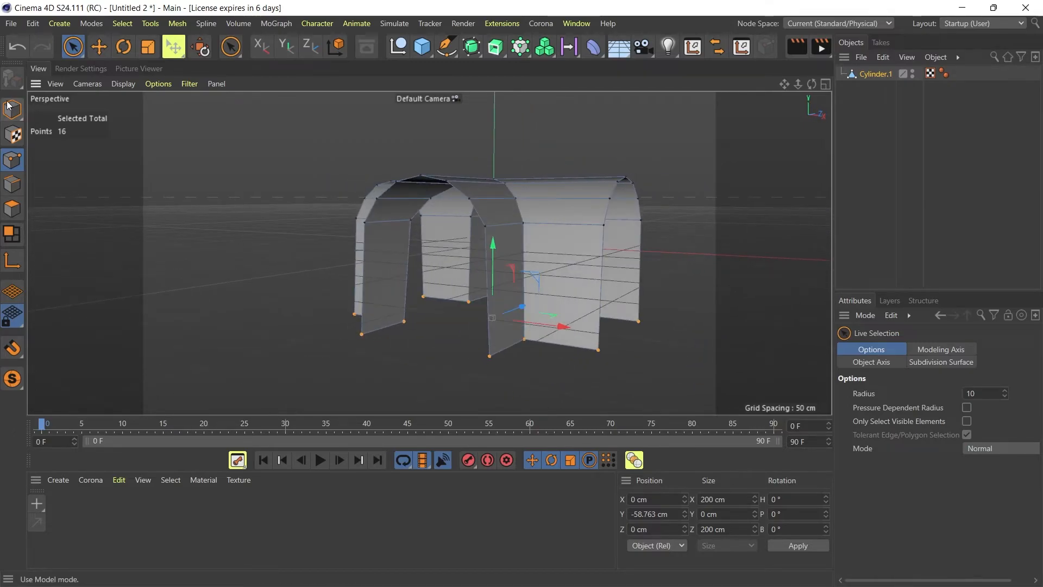
left_click(12, 208)
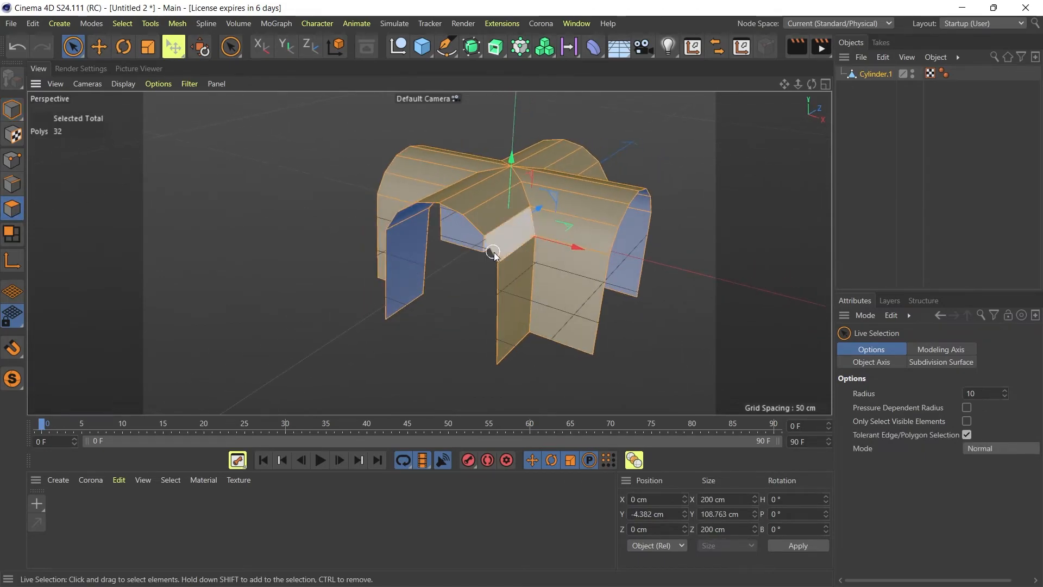
- Extrude all vault polygons about 6 cm with Create Caps on, giving the walls solid thickness
left_click(229, 46)
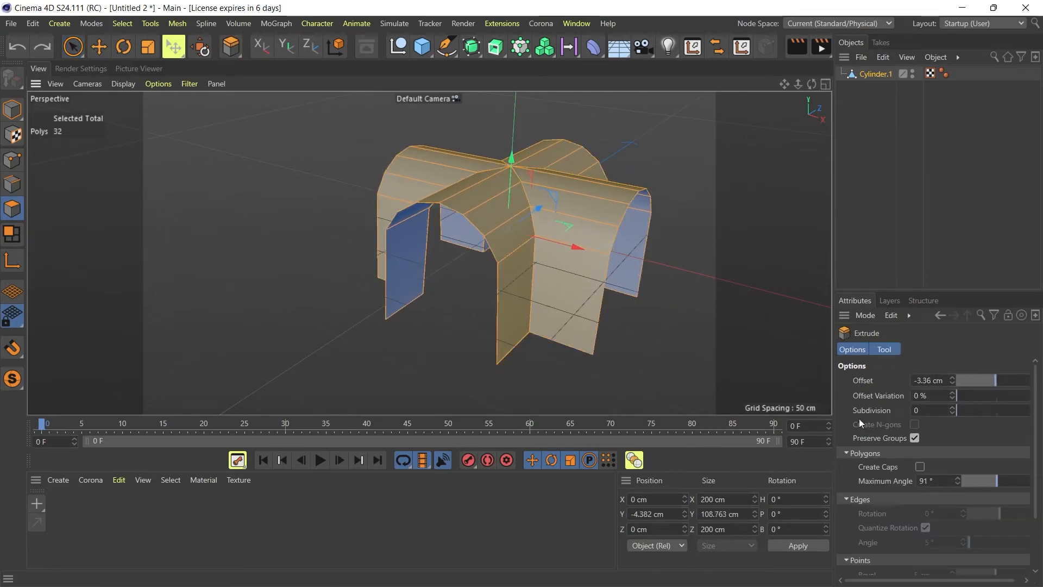
left_click(920, 466)
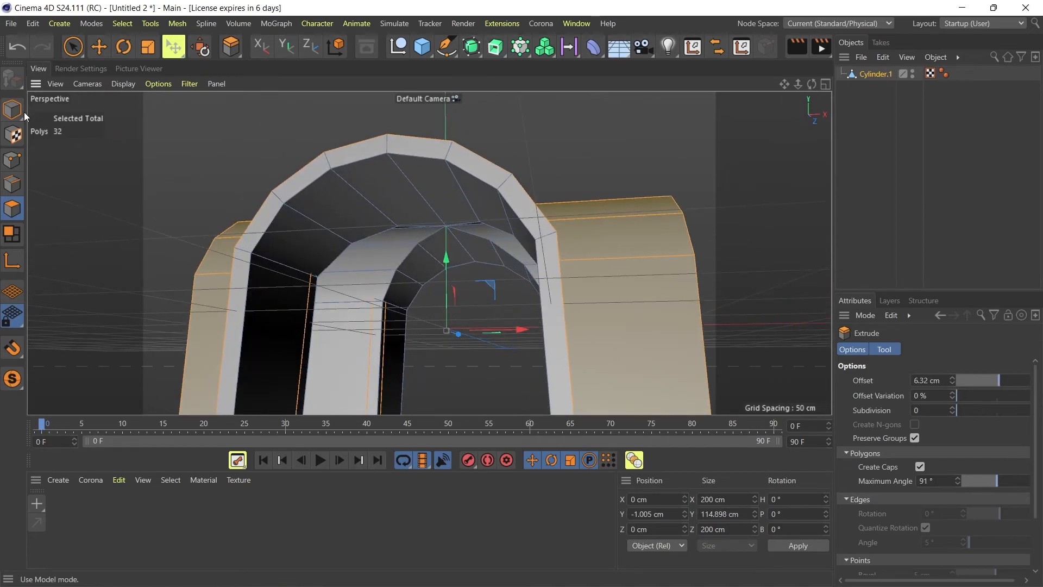
left_click(72, 46)
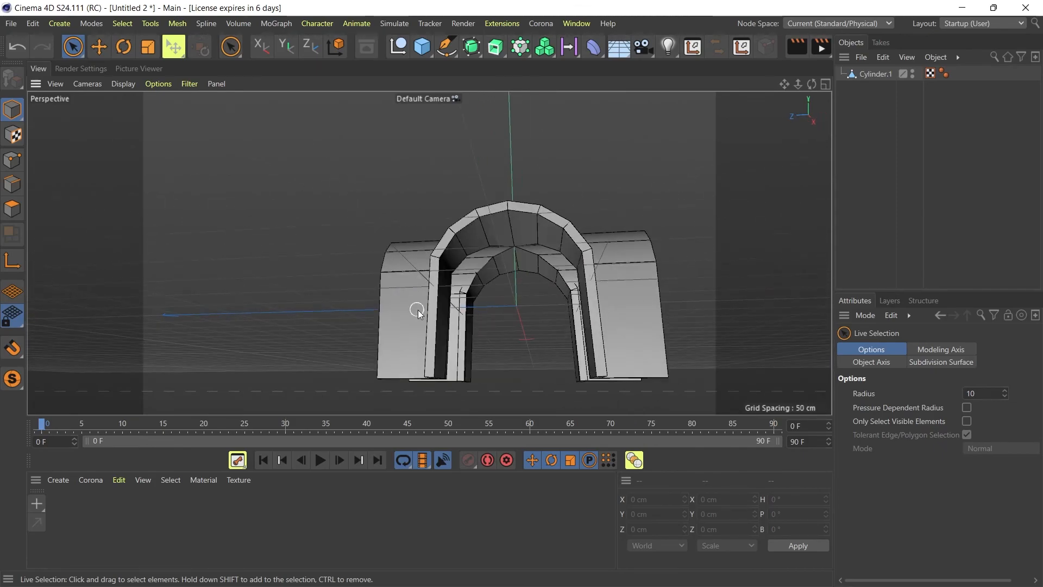
mouse_move(435, 259)
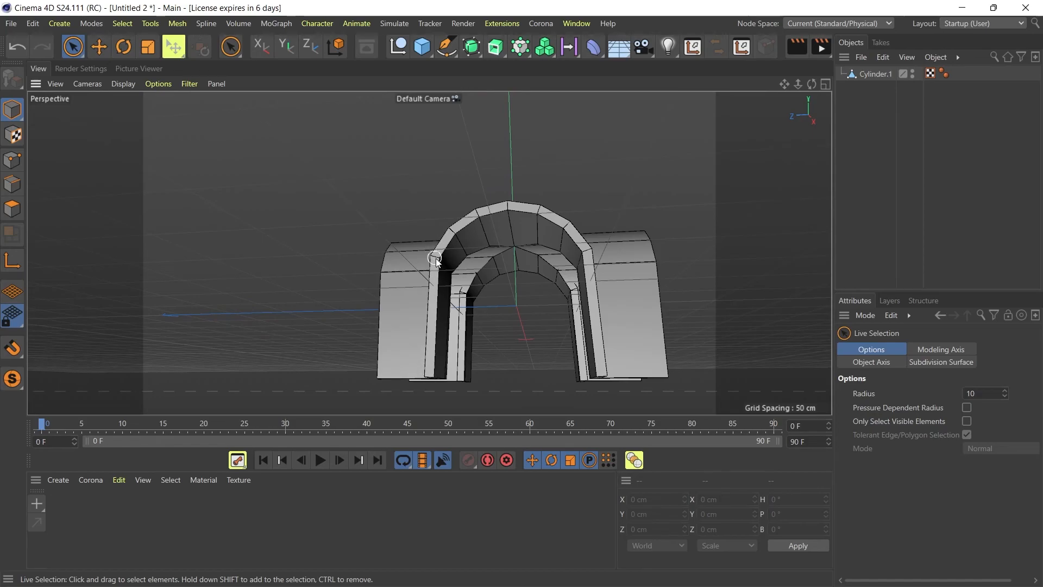